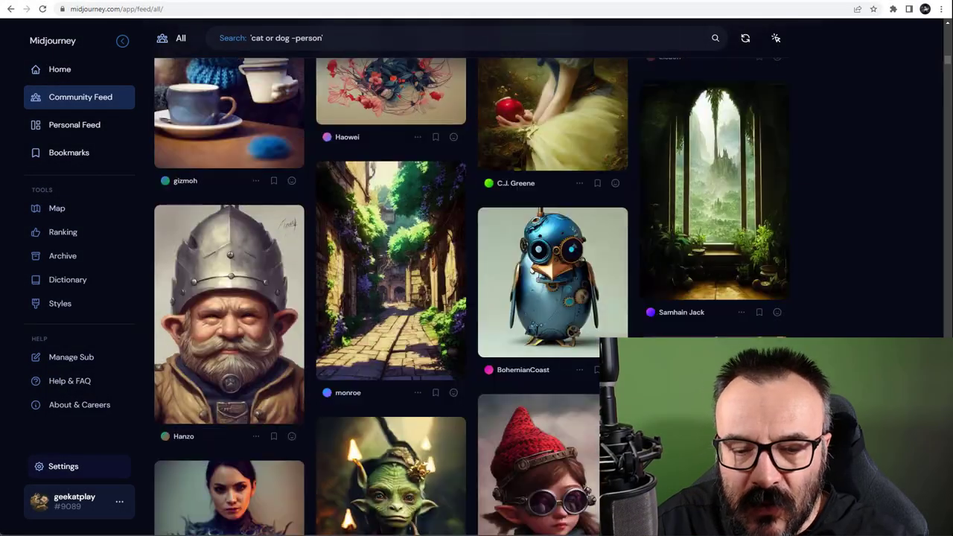
# Step: Scroll down the billing documentation to the subscription plans comparison table
pyautogui.scroll(-3)
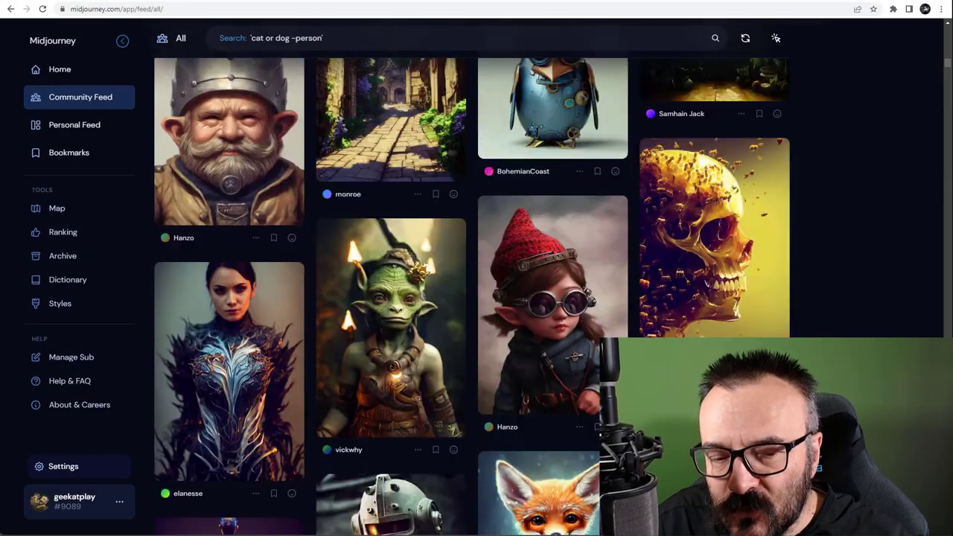
pyautogui.scroll(-3)
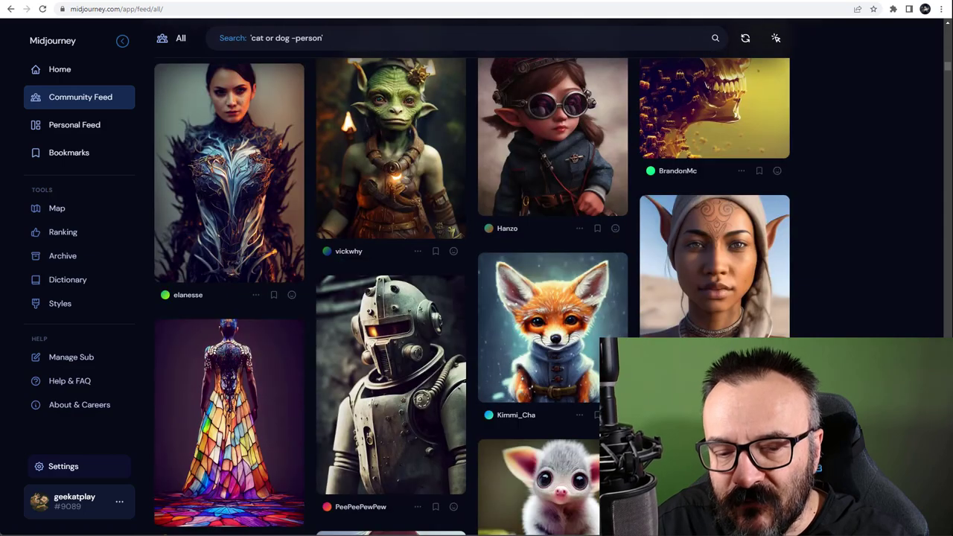
pyautogui.scroll(-3)
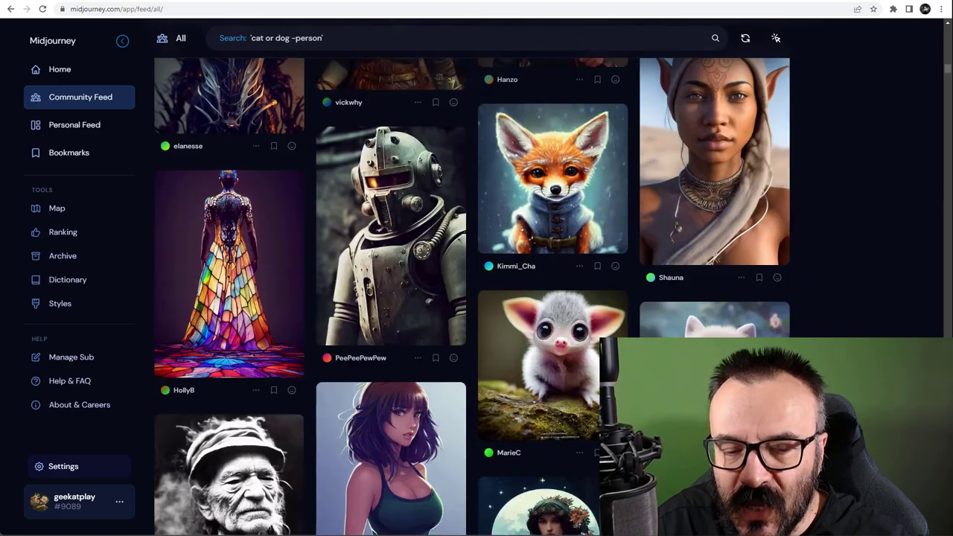
pyautogui.scroll(-3)
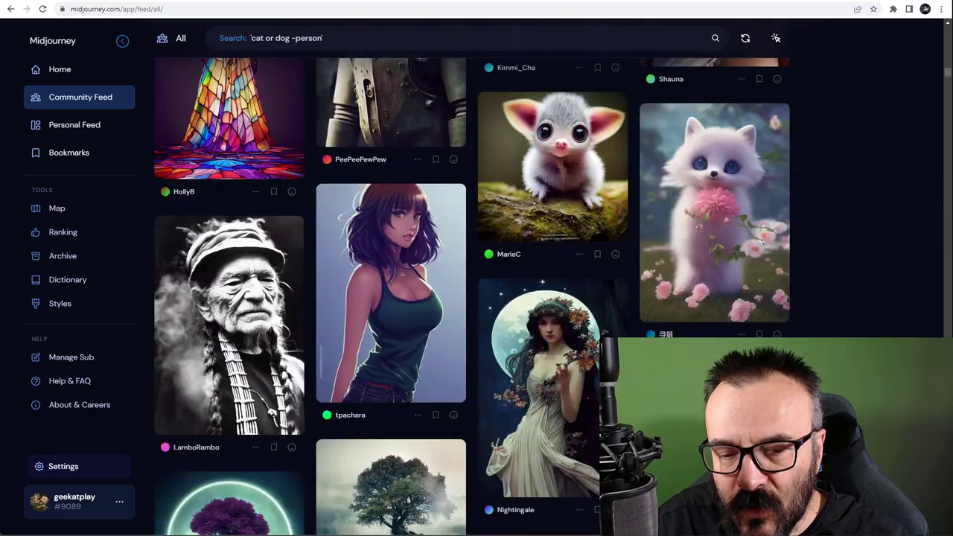
pyautogui.scroll(-3)
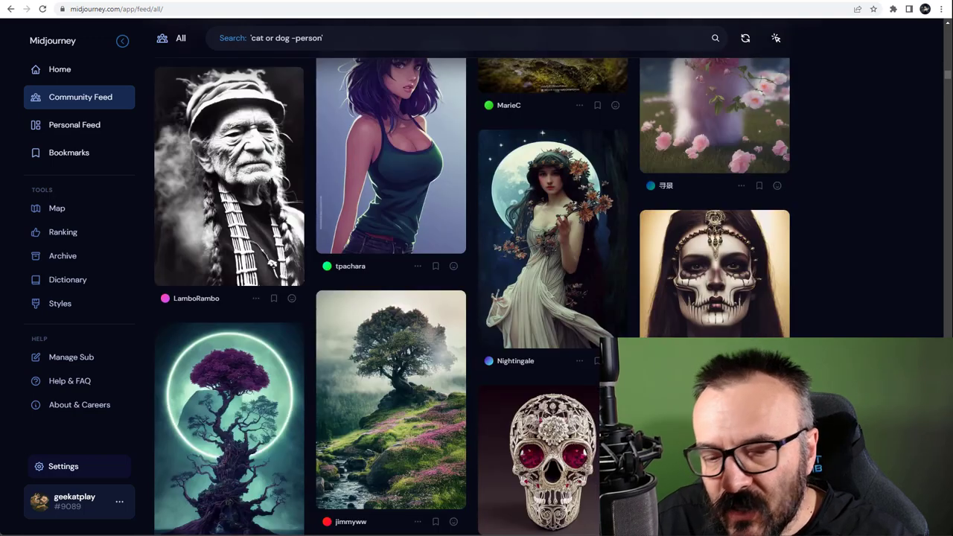
pyautogui.scroll(-3)
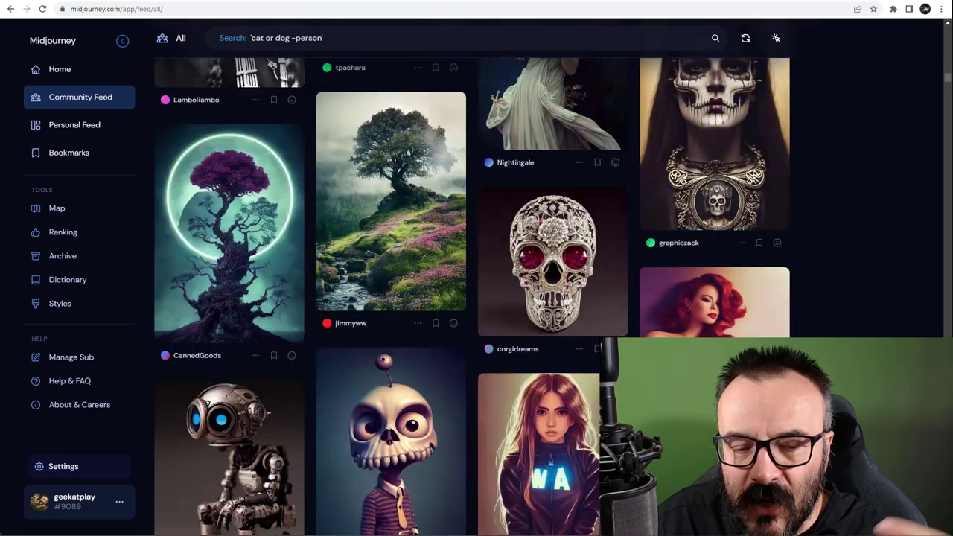
pyautogui.scroll(-3)
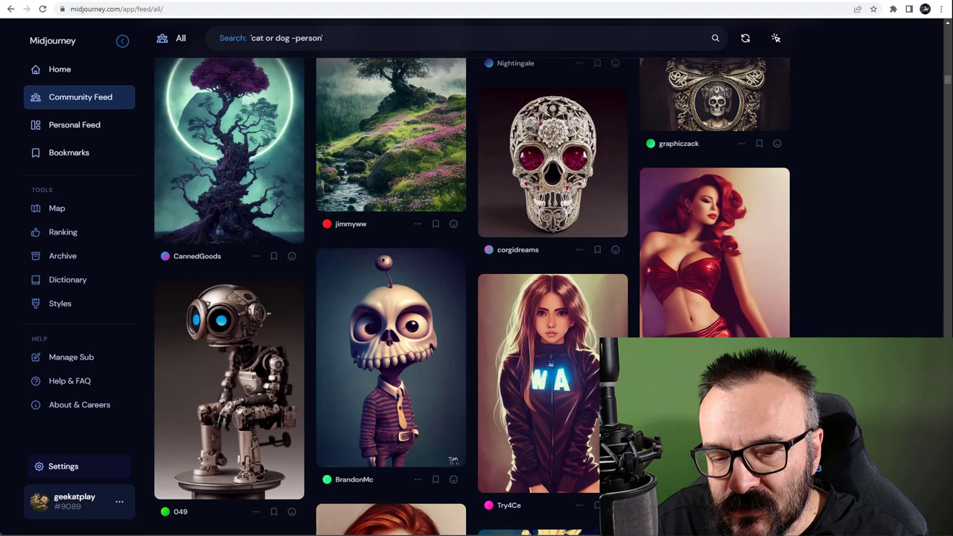
pyautogui.scroll(-3)
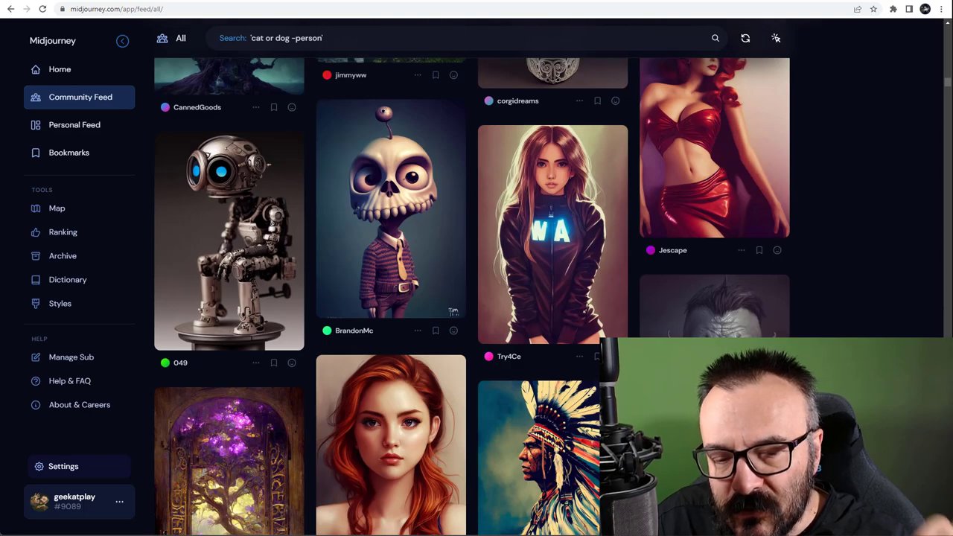
pyautogui.scroll(-3)
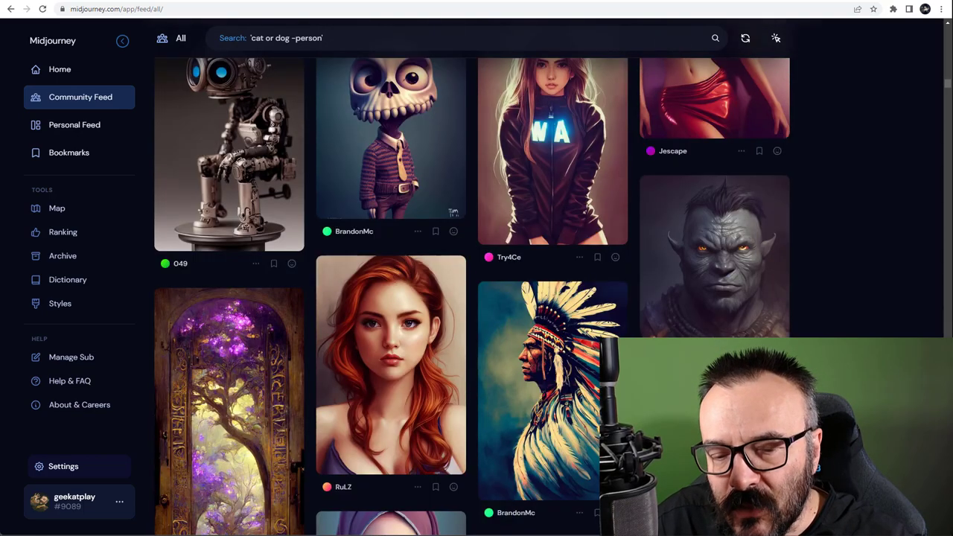
pyautogui.scroll(-3)
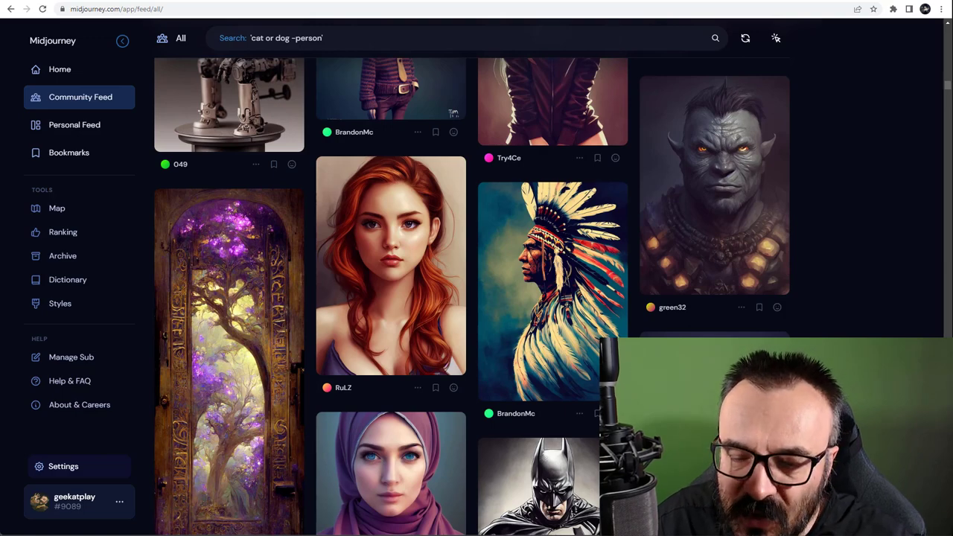
pyautogui.scroll(-3)
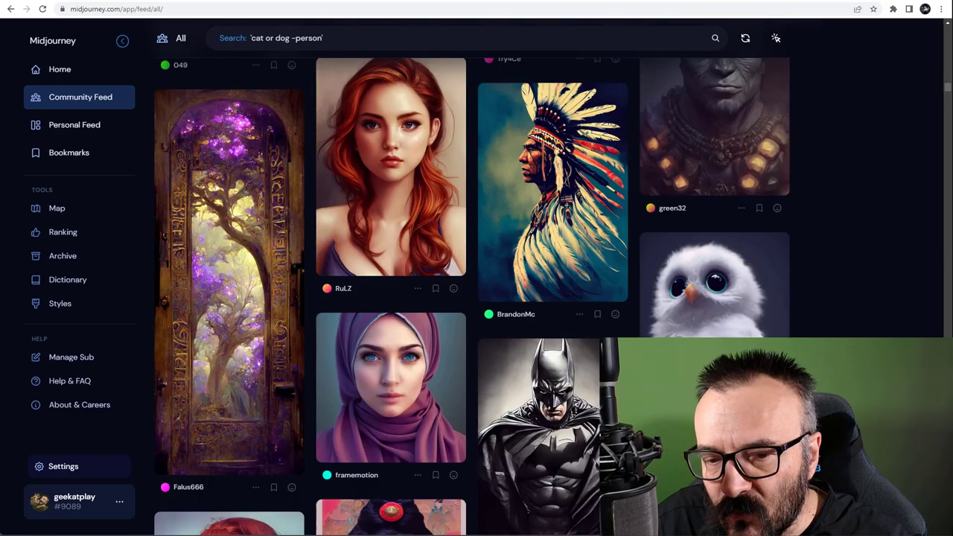
pyautogui.scroll(-3)
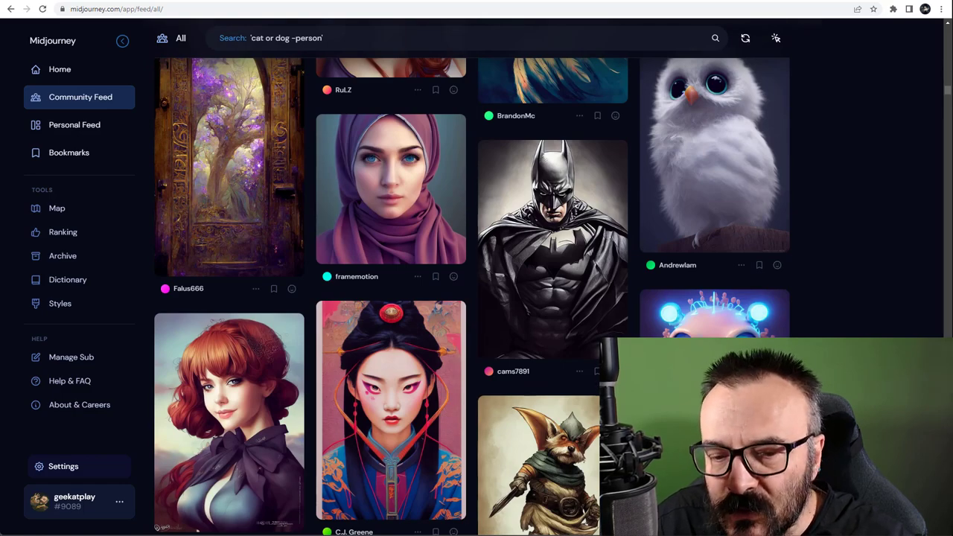
pyautogui.scroll(-3)
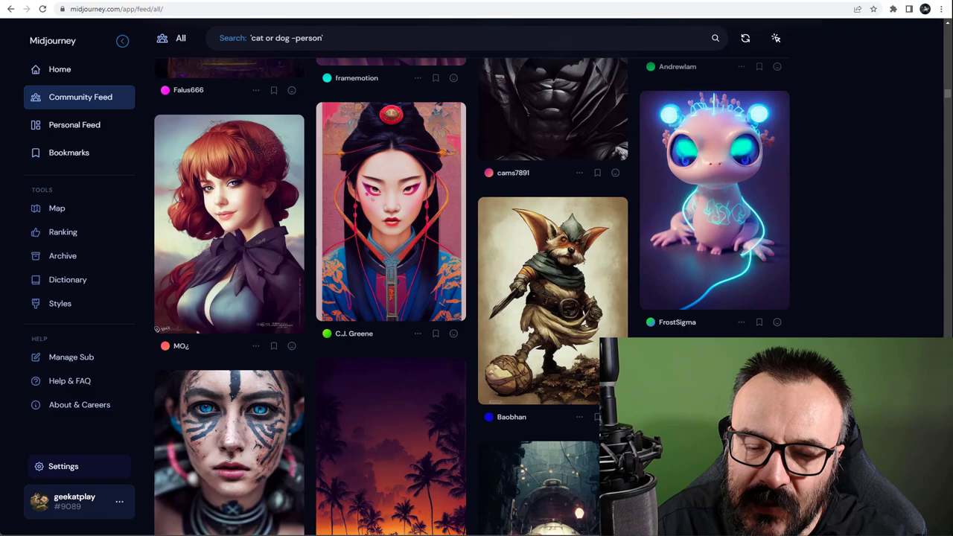
pyautogui.scroll(-3)
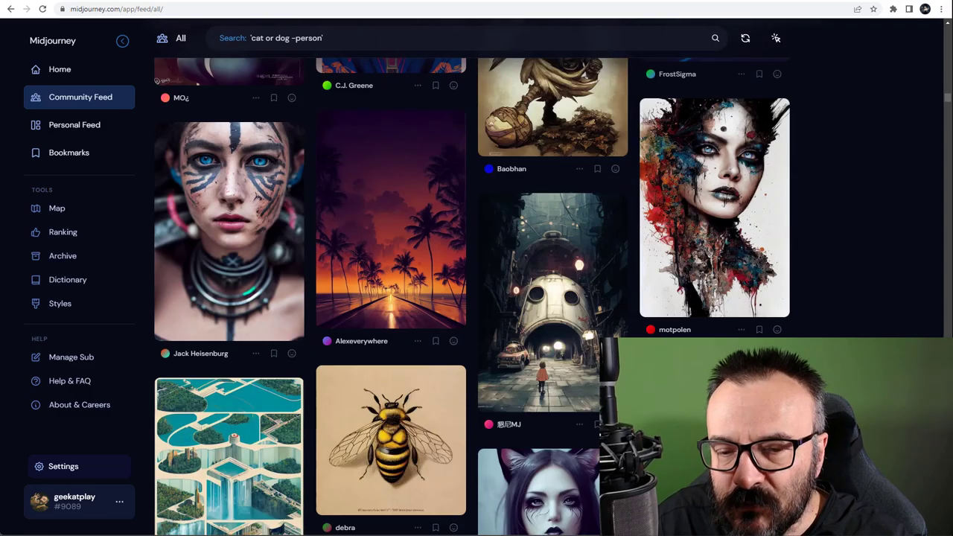
pyautogui.scroll(-3)
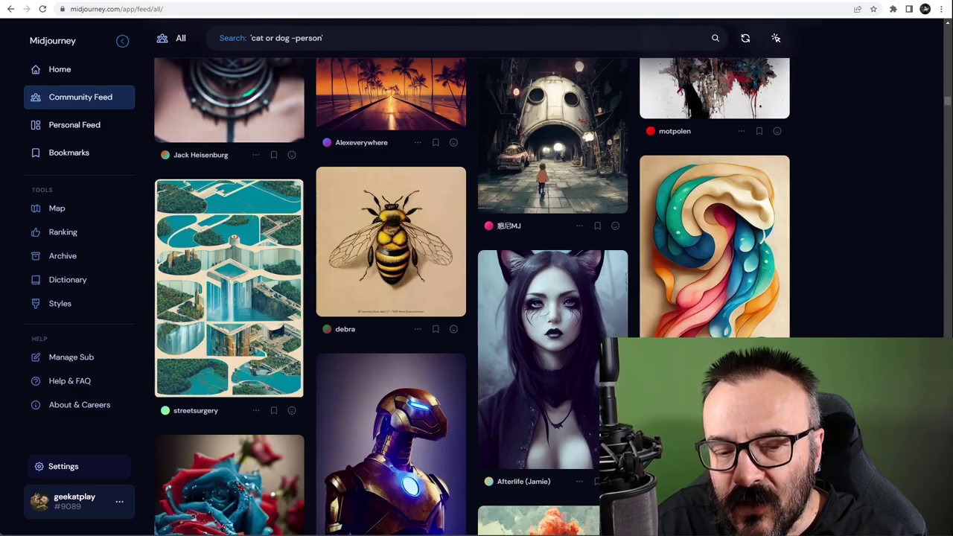
pyautogui.scroll(-3)
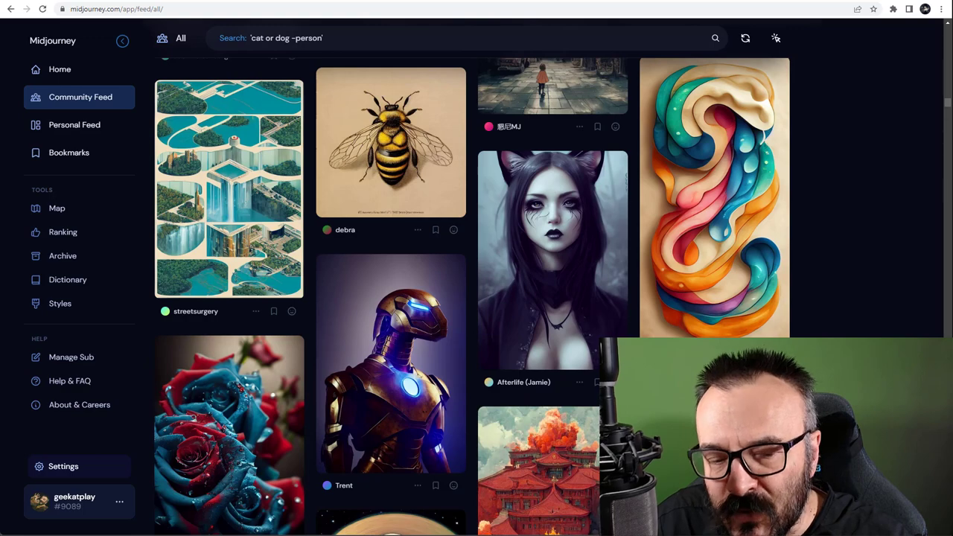
pyautogui.scroll(-3)
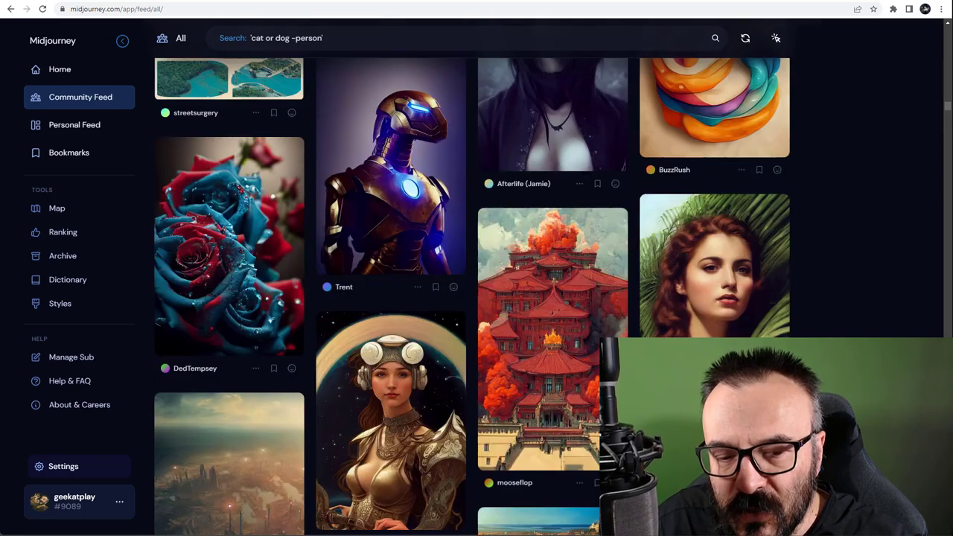
pyautogui.scroll(-3)
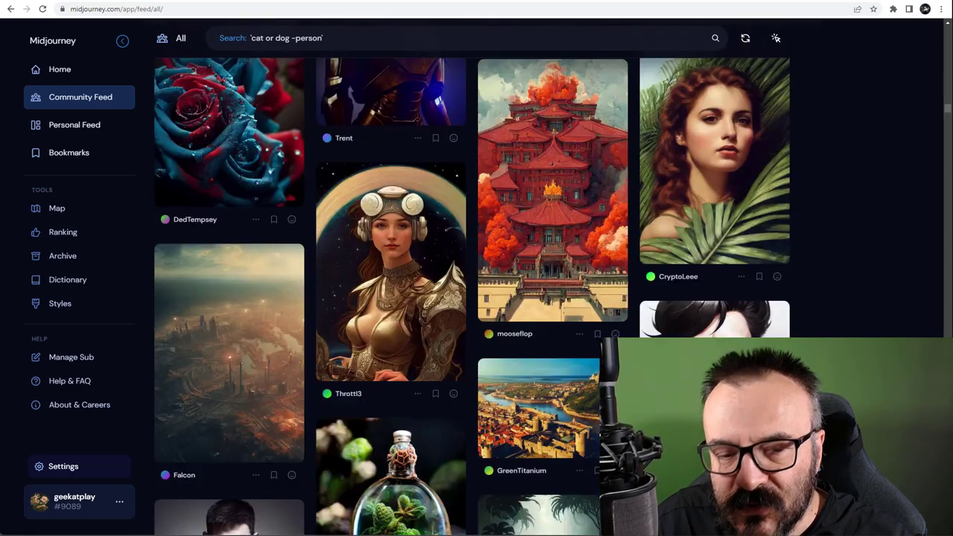
pyautogui.scroll(-3)
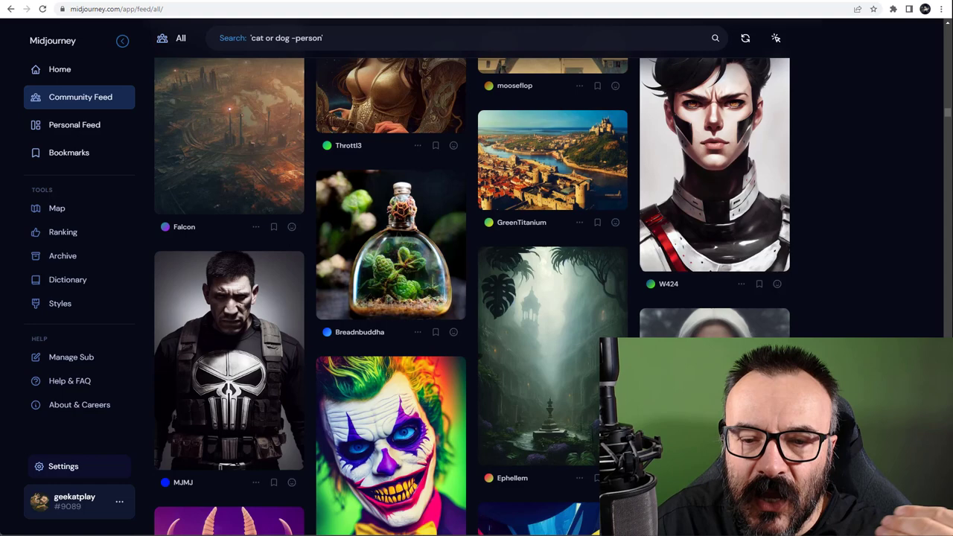
pyautogui.scroll(-3)
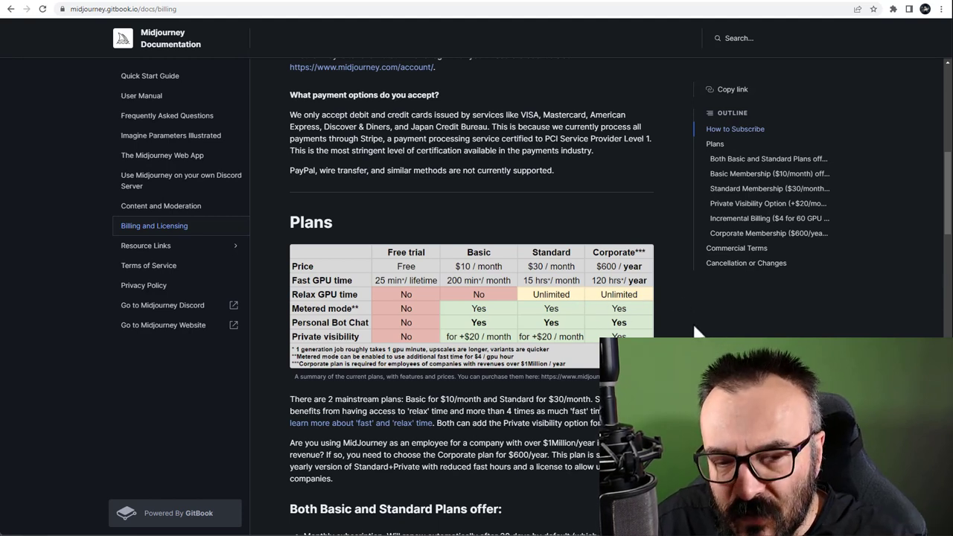
pyautogui.moveTo(740, 333)
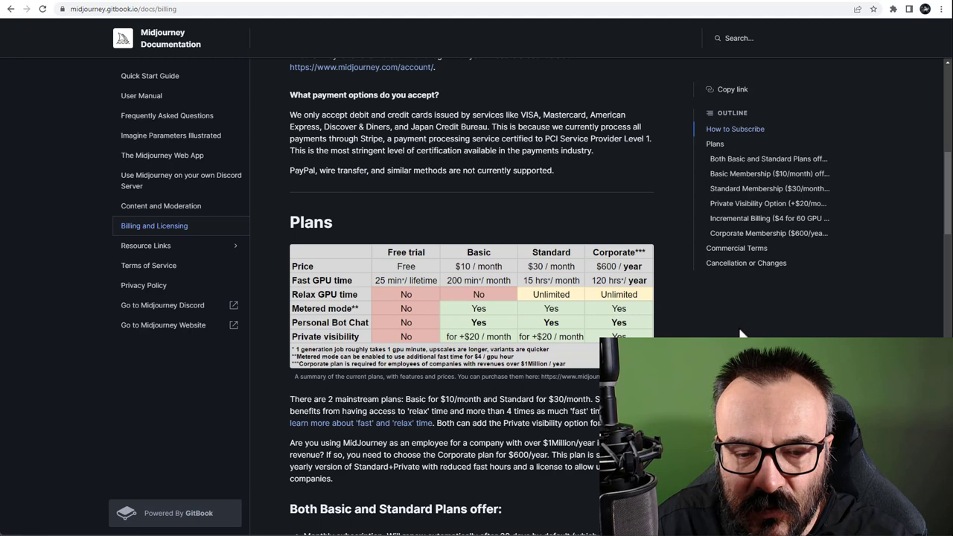
pyautogui.moveTo(491, 287)
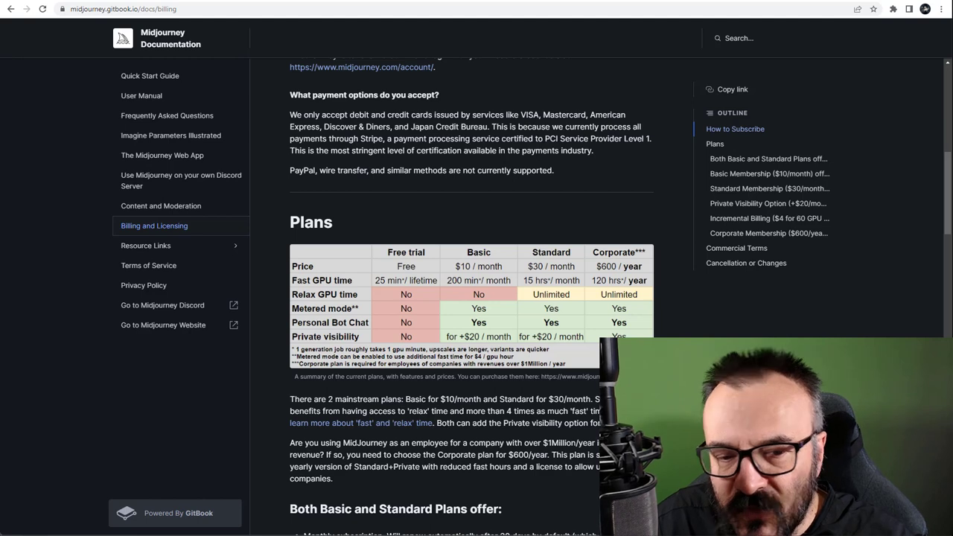
pyautogui.moveTo(700, 331)
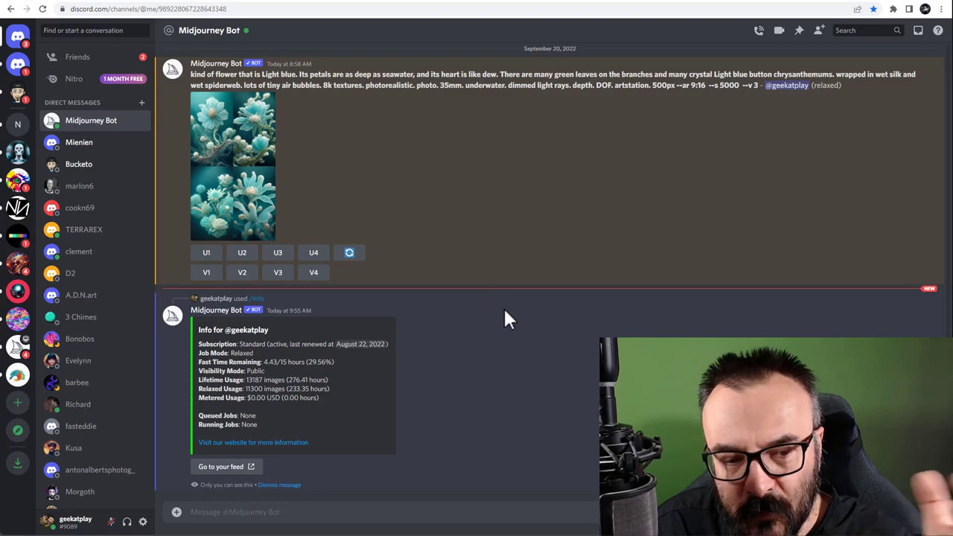
# Step: Run /info in the Midjourney Bot DM, then return to the billing documentation tab
pyautogui.doubleClick(253, 380)
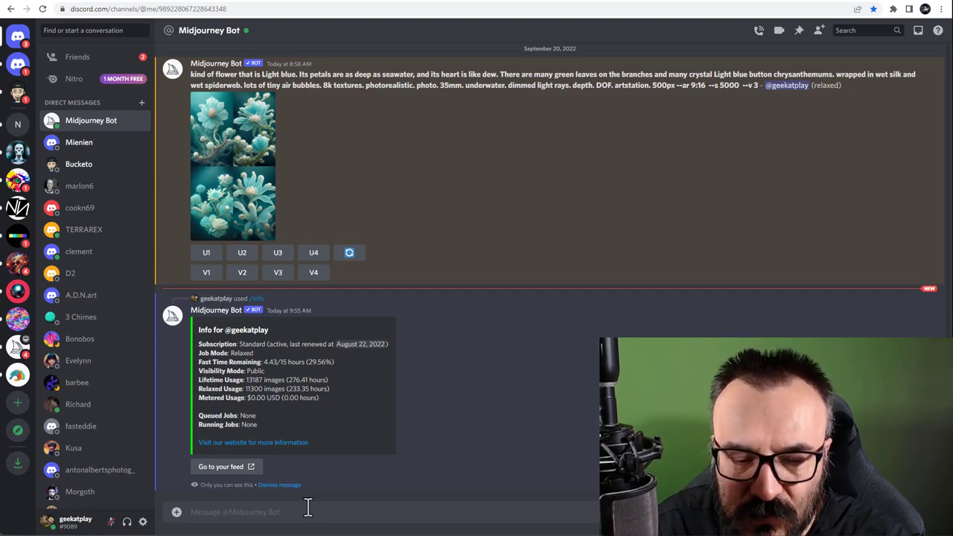
pyautogui.write('/inf')
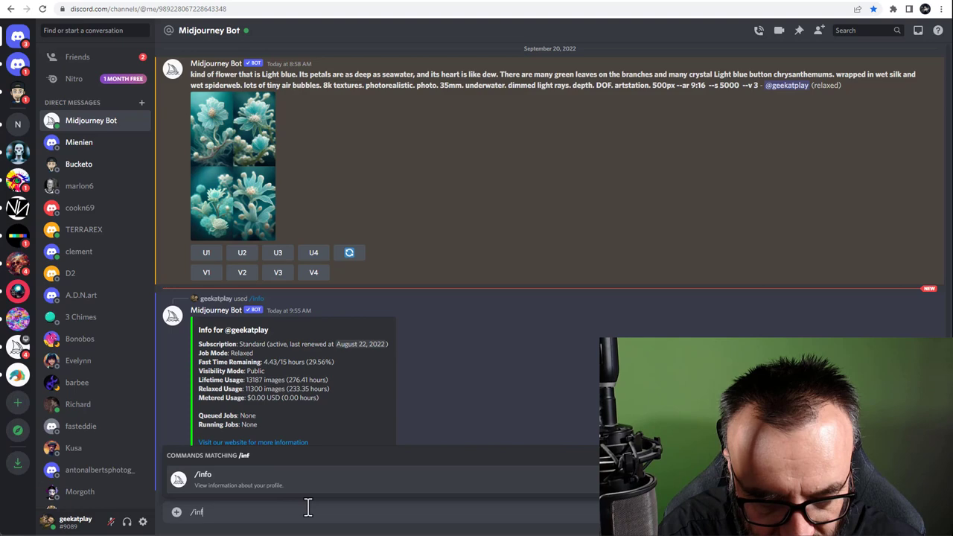
pyautogui.press('enter')
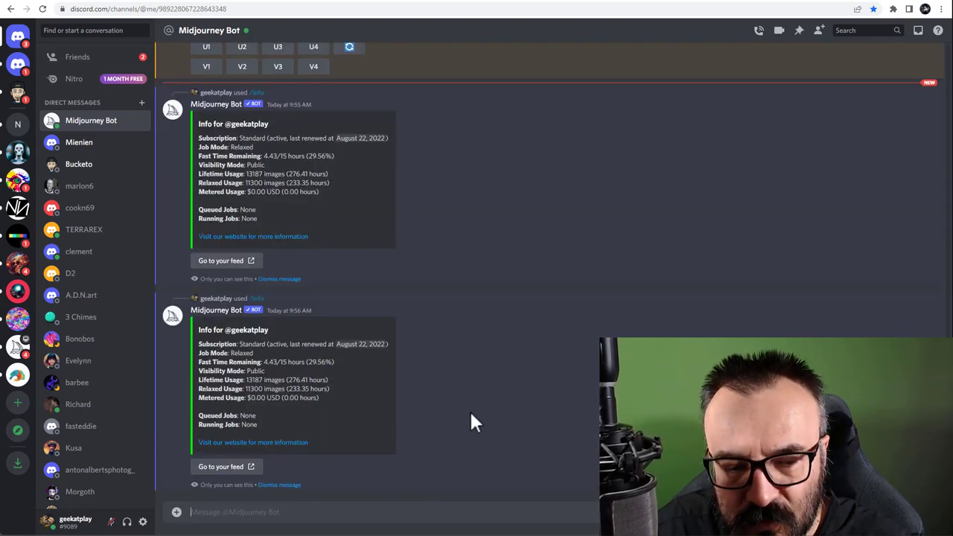
pyautogui.moveTo(465, 430)
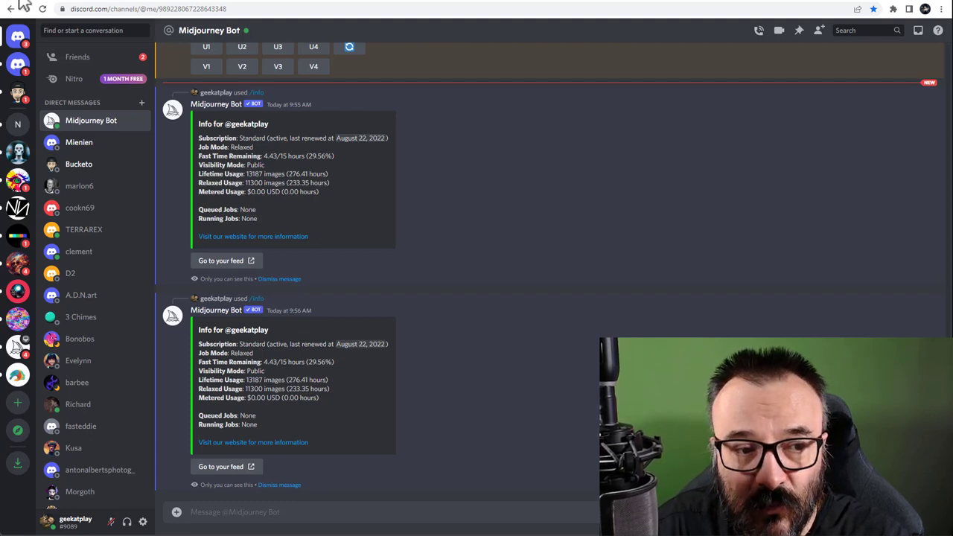
pyautogui.click(253, 236)
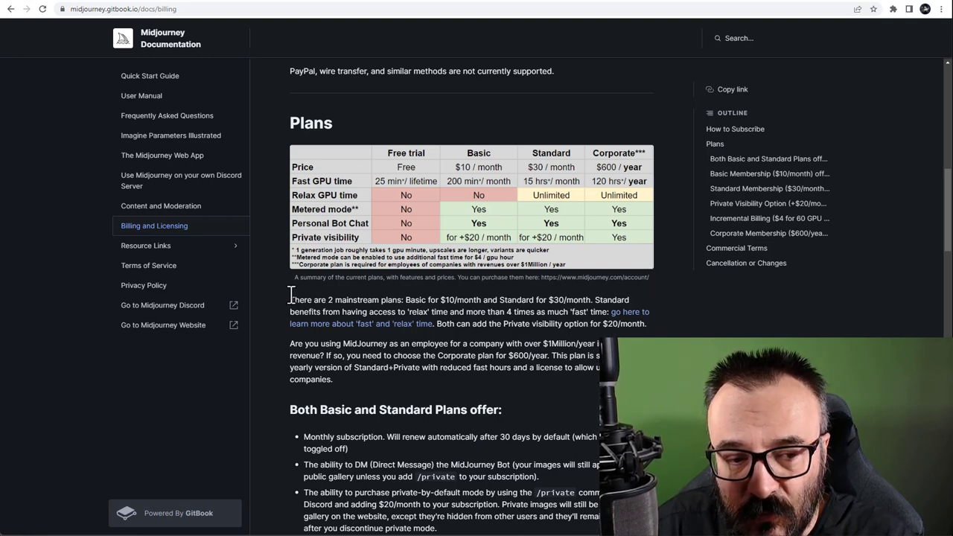
pyautogui.moveTo(140, 285)
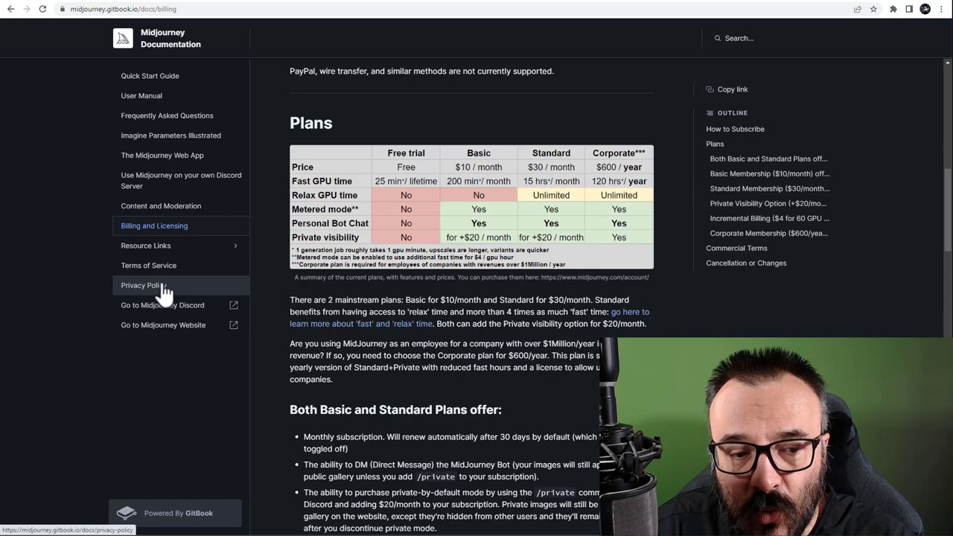
# Step: Open the Terms of Service page from the documentation sidebar
pyautogui.click(148, 265)
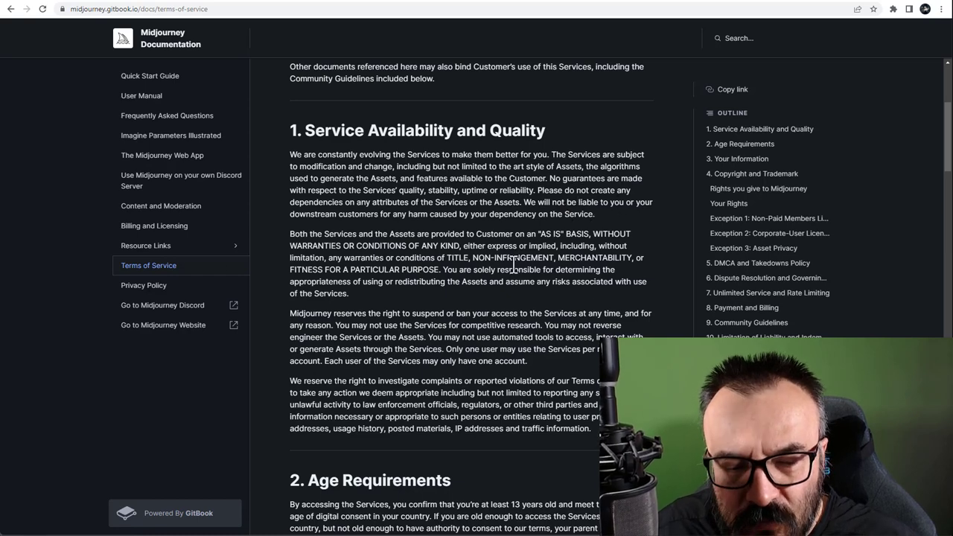
# Step: Scroll the Terms of Service to section 4 and highlight the $1,000,000 revenue figure
pyautogui.scroll(-3)
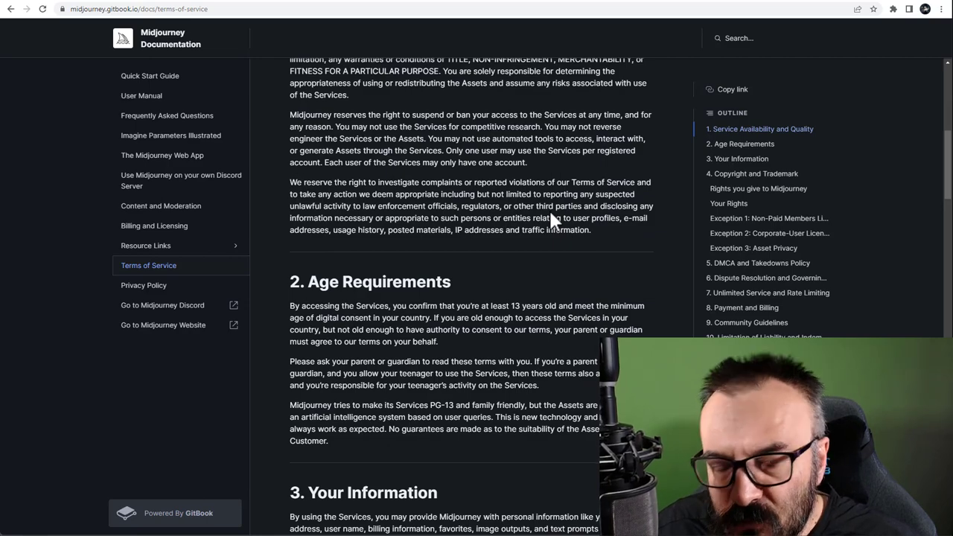
pyautogui.scroll(-3)
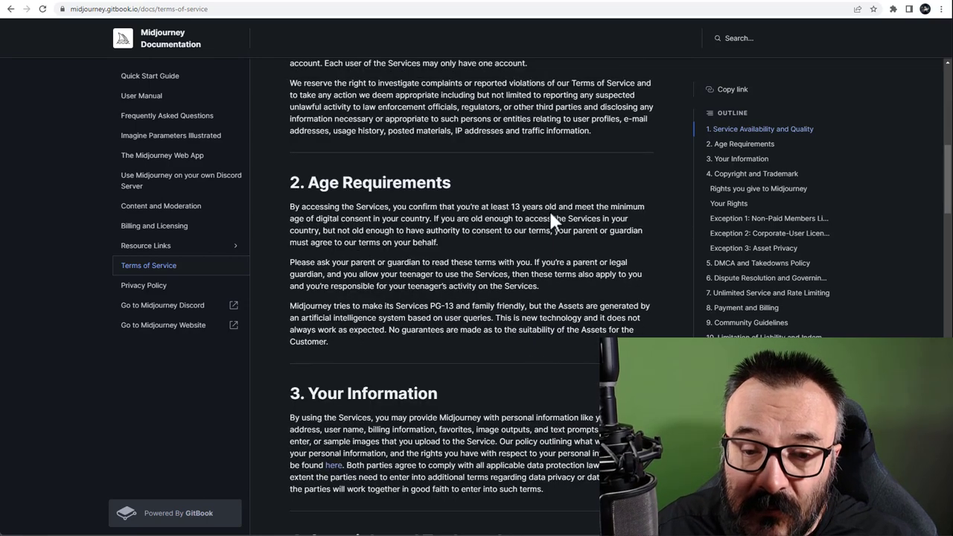
pyautogui.scroll(-3)
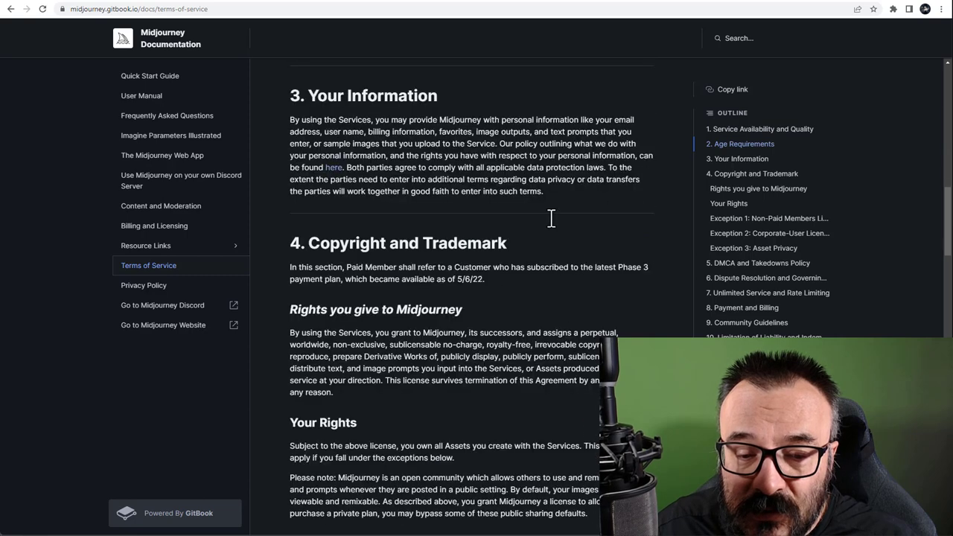
pyautogui.scroll(-3)
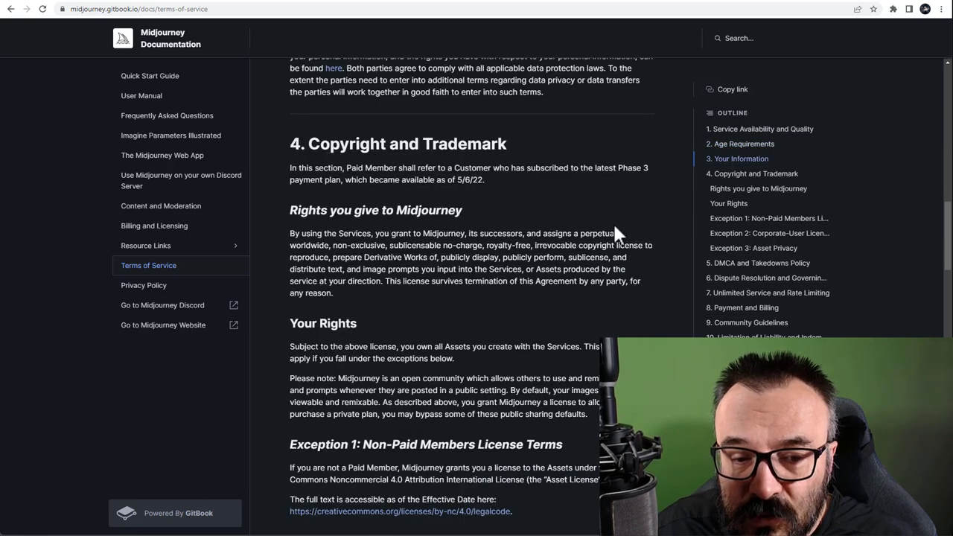
pyautogui.scroll(-3)
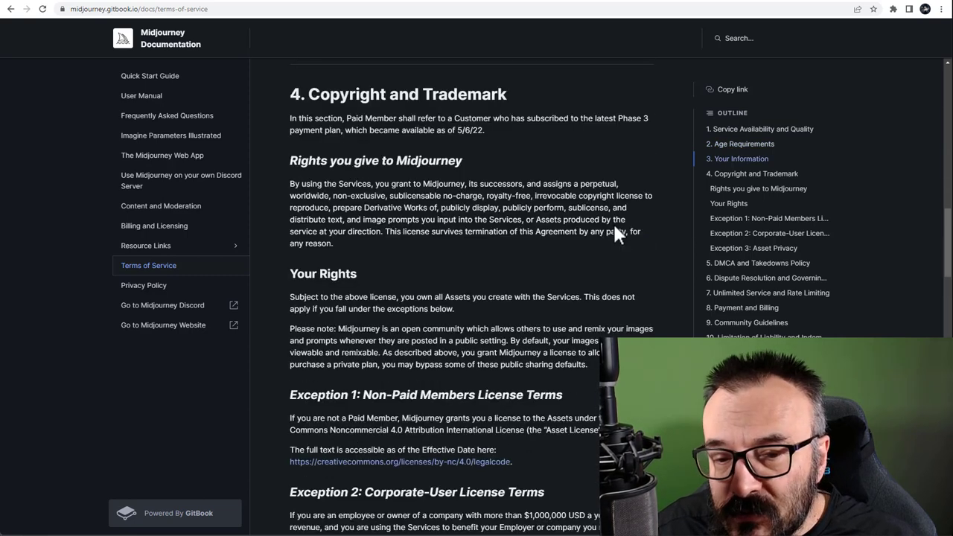
pyautogui.scroll(-3)
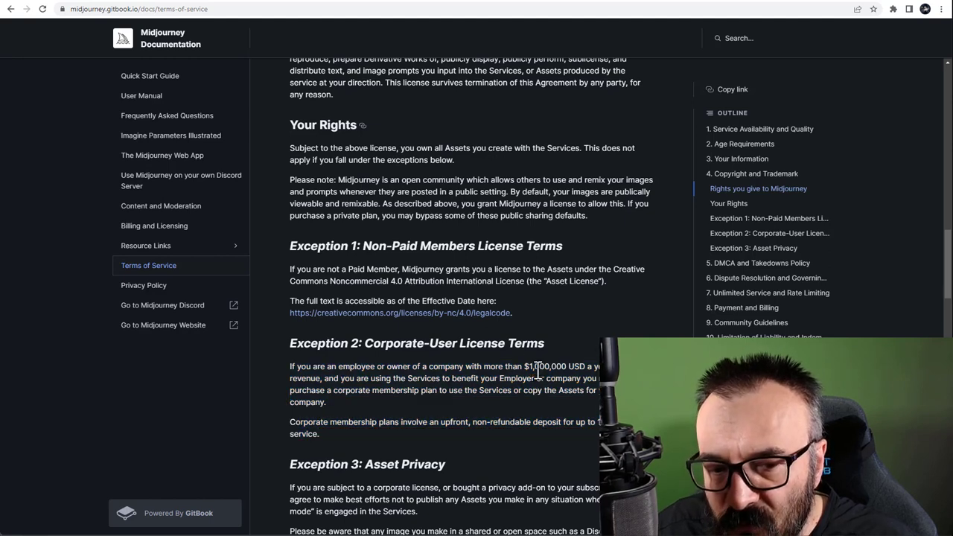
pyautogui.doubleClick(536, 367)
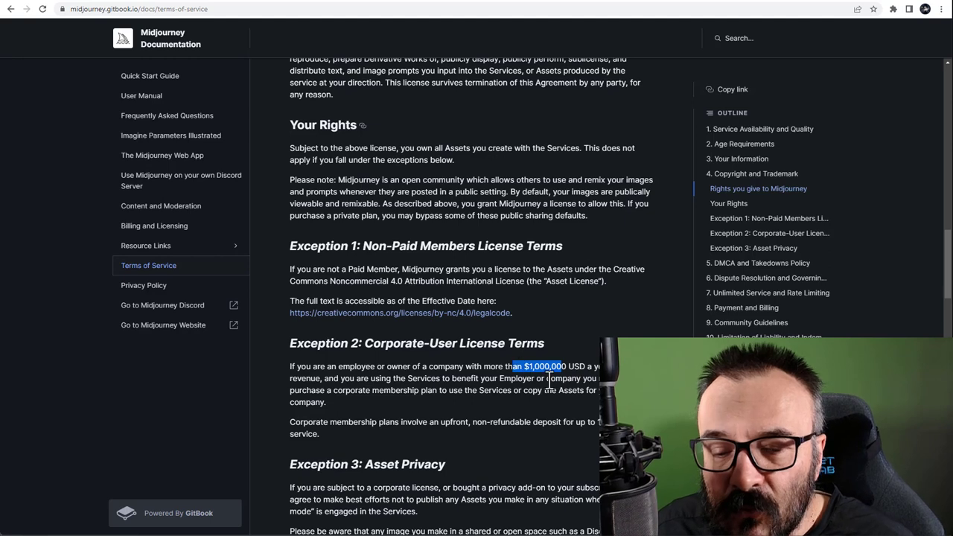
pyautogui.click(547, 377)
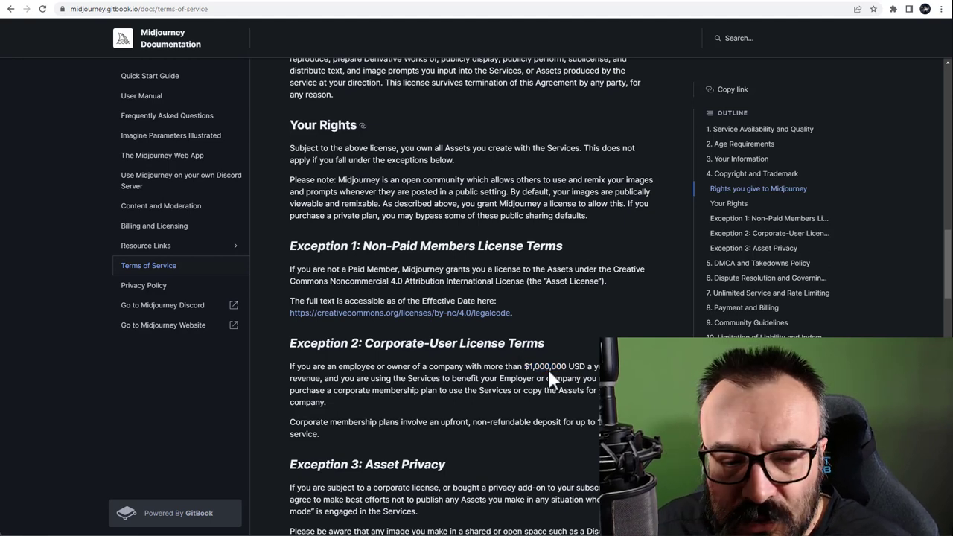
pyautogui.moveTo(525, 283)
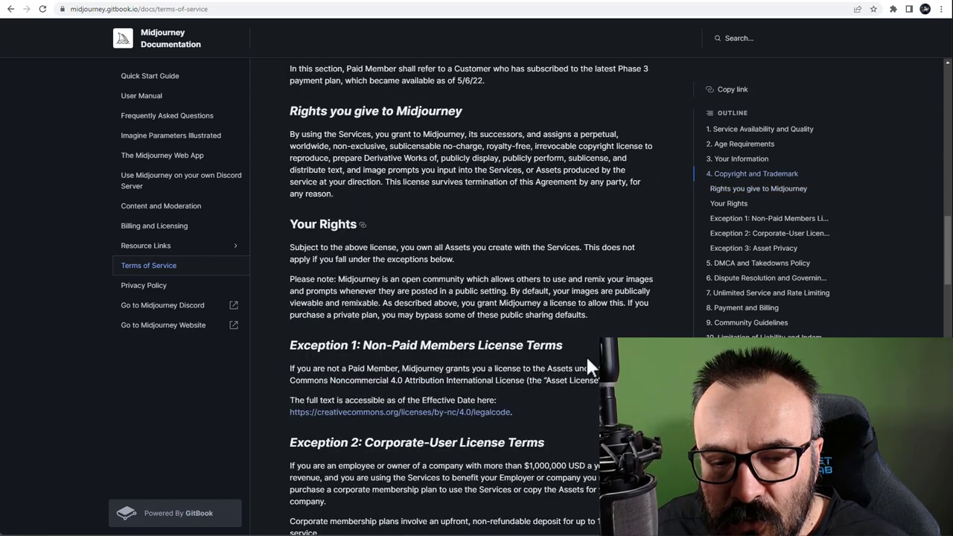
pyautogui.moveTo(370, 368); pyautogui.dragTo(596, 380)
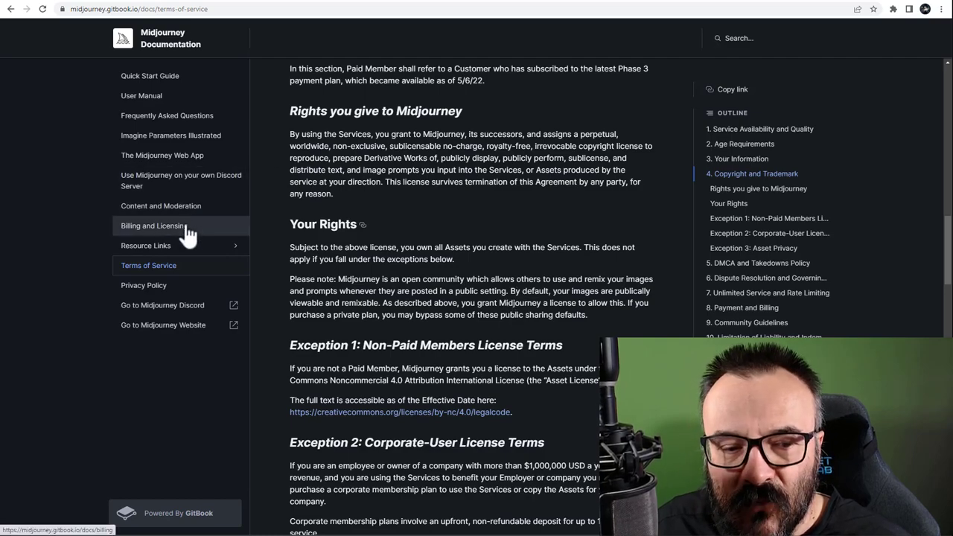
# Step: Open Billing and Licensing from the sidebar to show the plans table
pyautogui.click(153, 225)
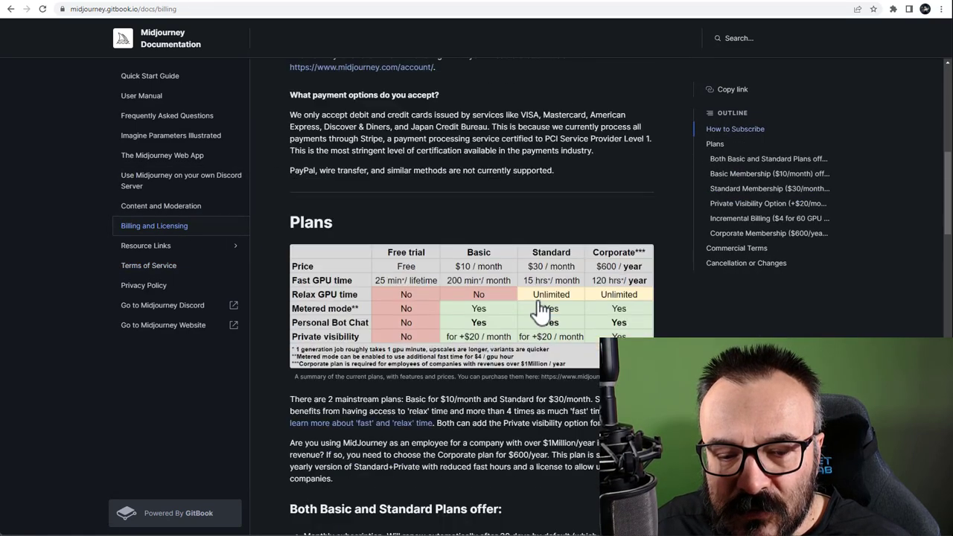
pyautogui.moveTo(438, 291)
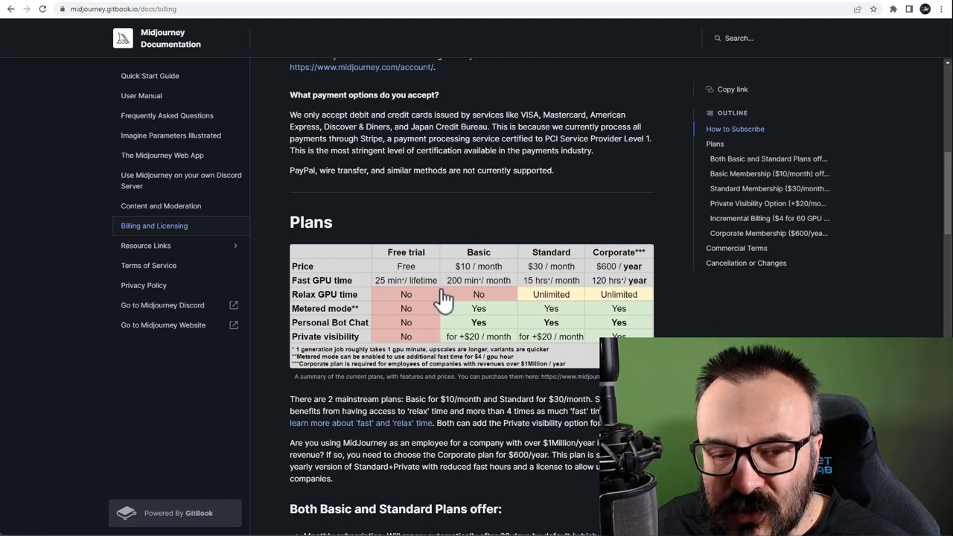
pyautogui.moveTo(364, 305)
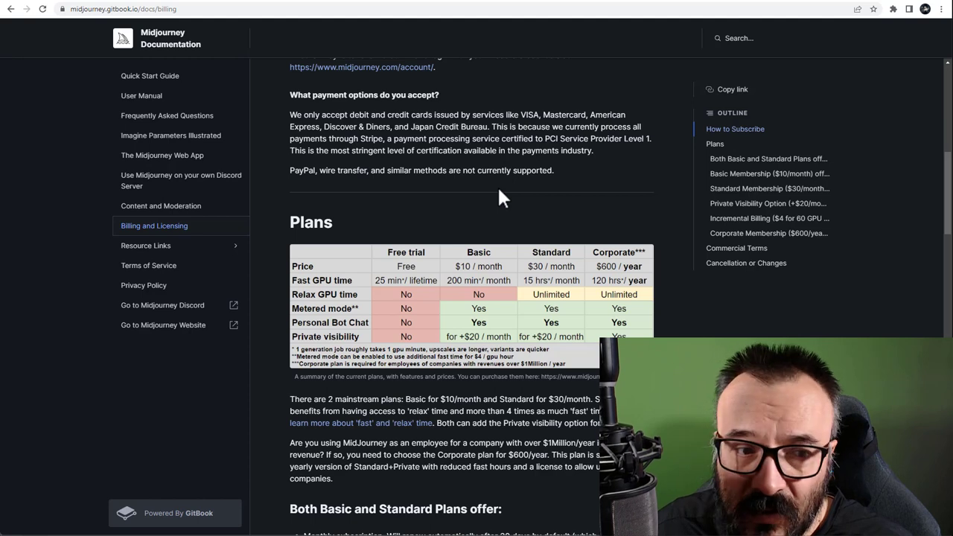
pyautogui.moveTo(331, 119)
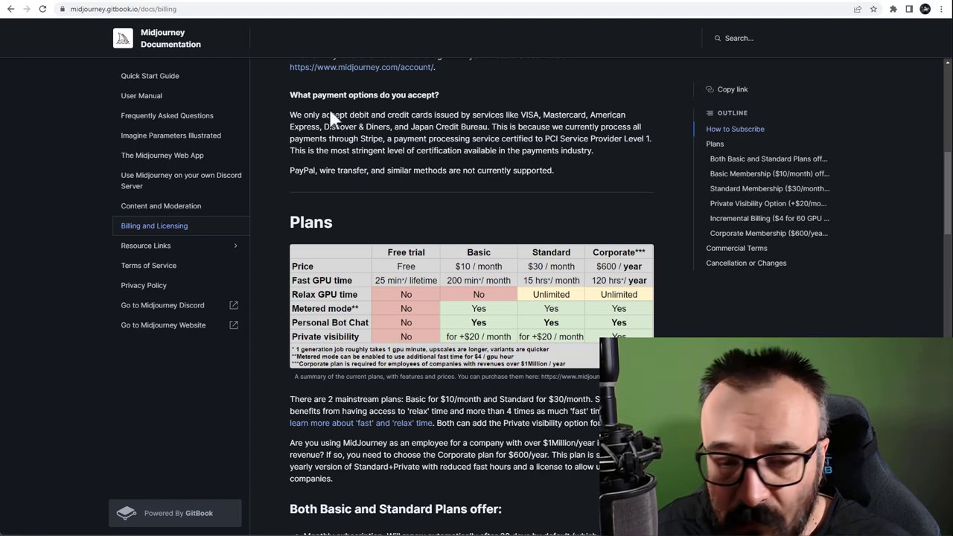
pyautogui.moveTo(381, 112)
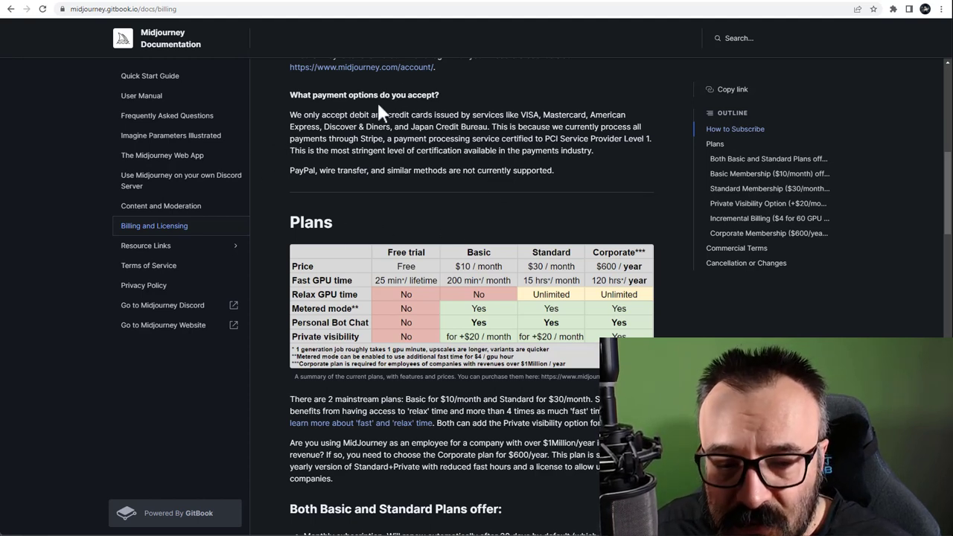
pyautogui.moveTo(484, 148)
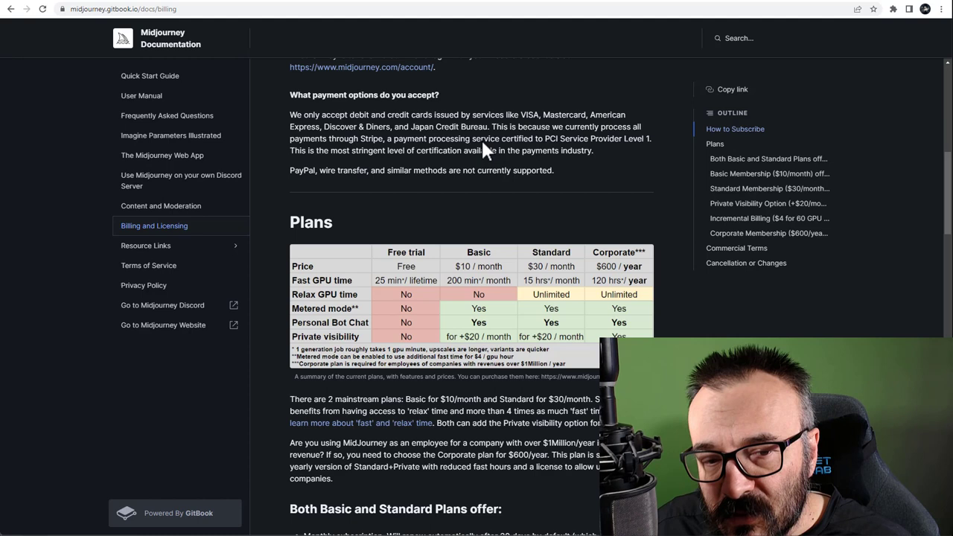
pyautogui.moveTo(446, 155)
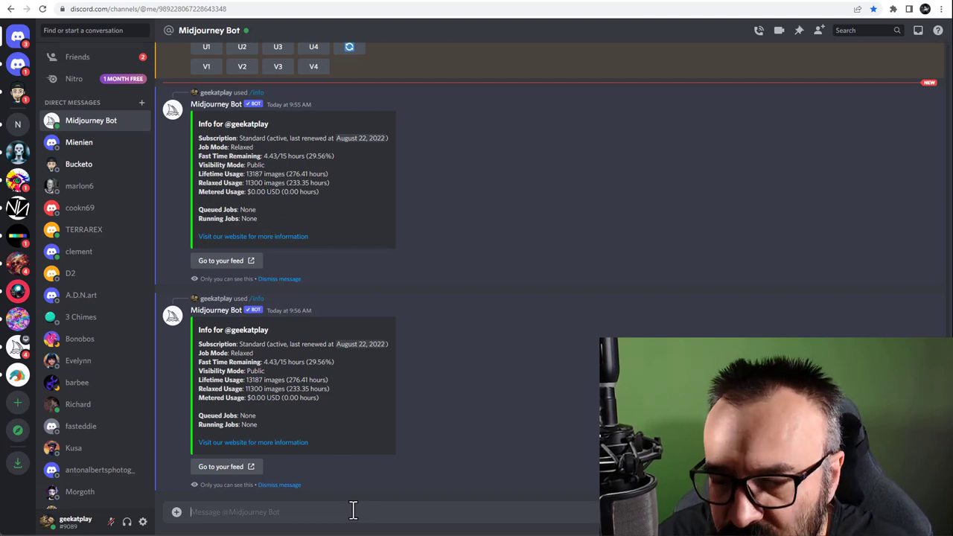
# Step: Type the /settings command into the Midjourney Bot DM message box
pyautogui.write('/setting')
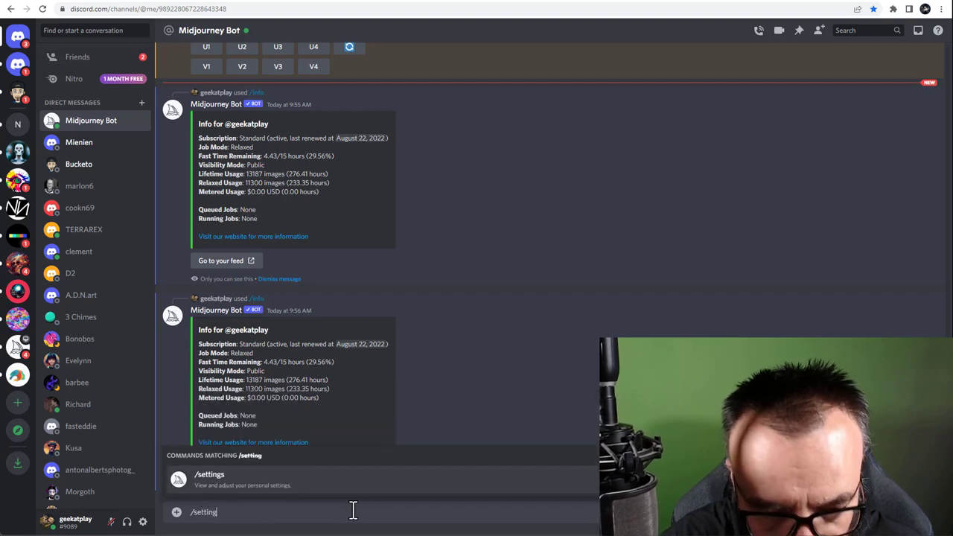
pyautogui.write('s')
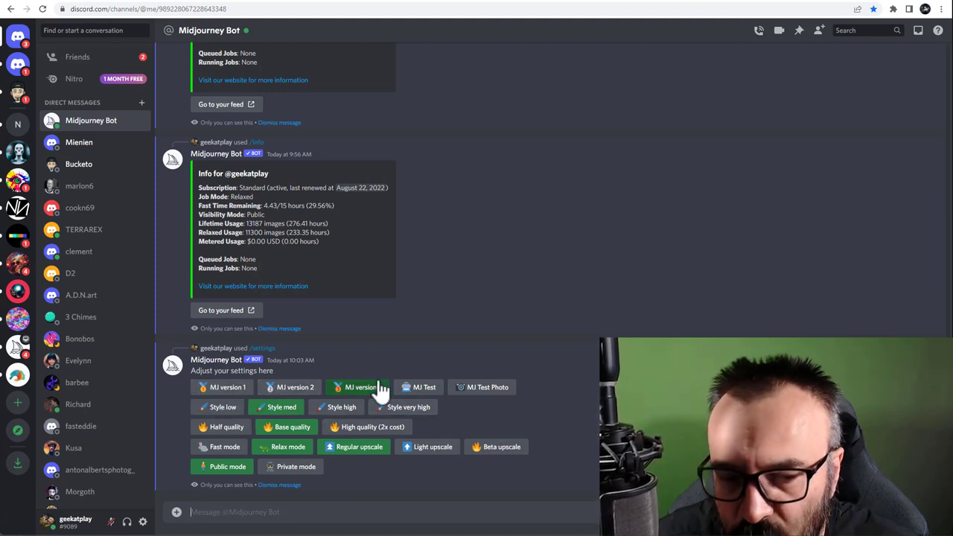
pyautogui.click(362, 386)
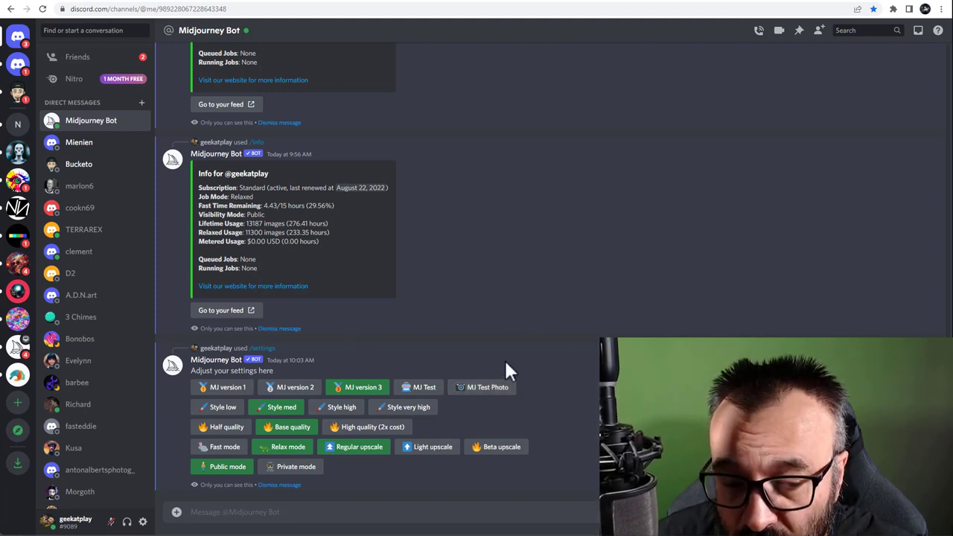
pyautogui.moveTo(551, 365)
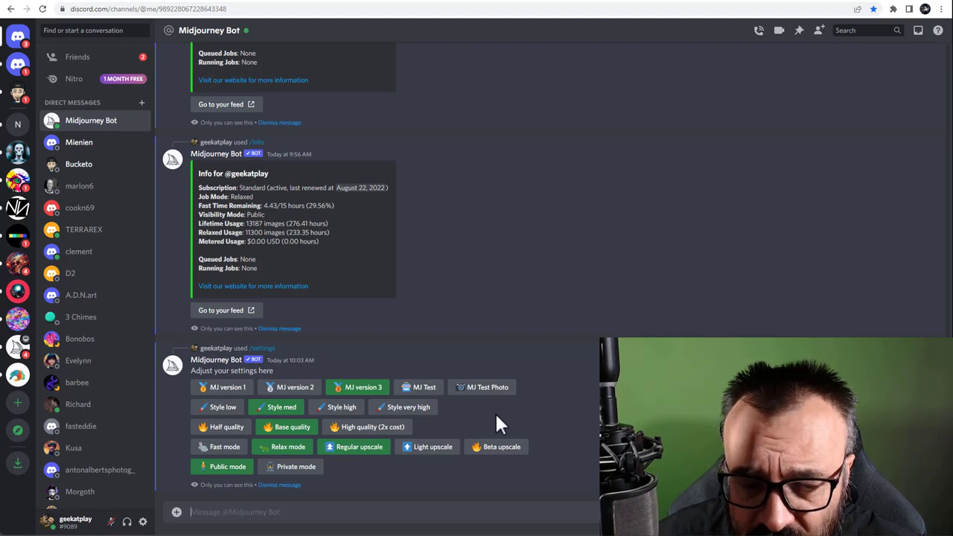
pyautogui.moveTo(562, 391)
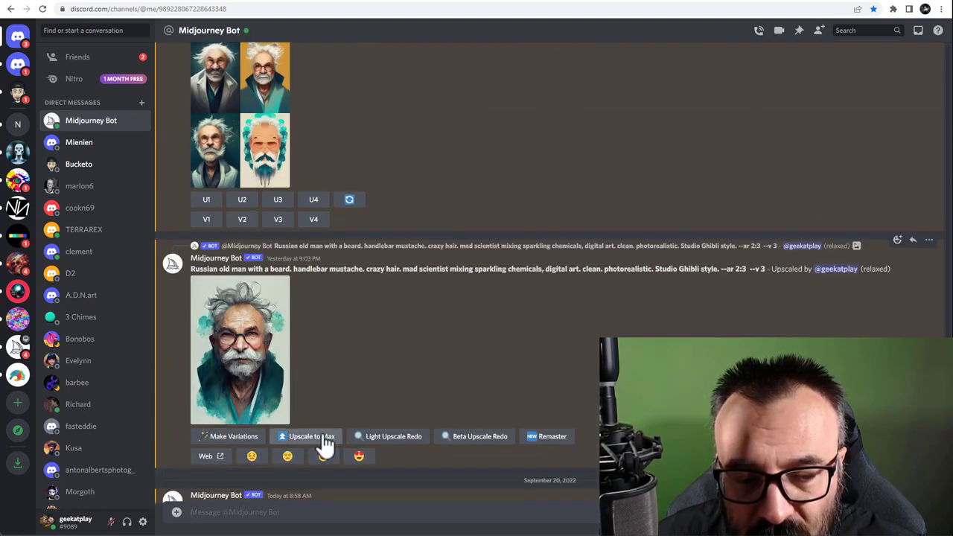
pyautogui.moveTo(411, 454)
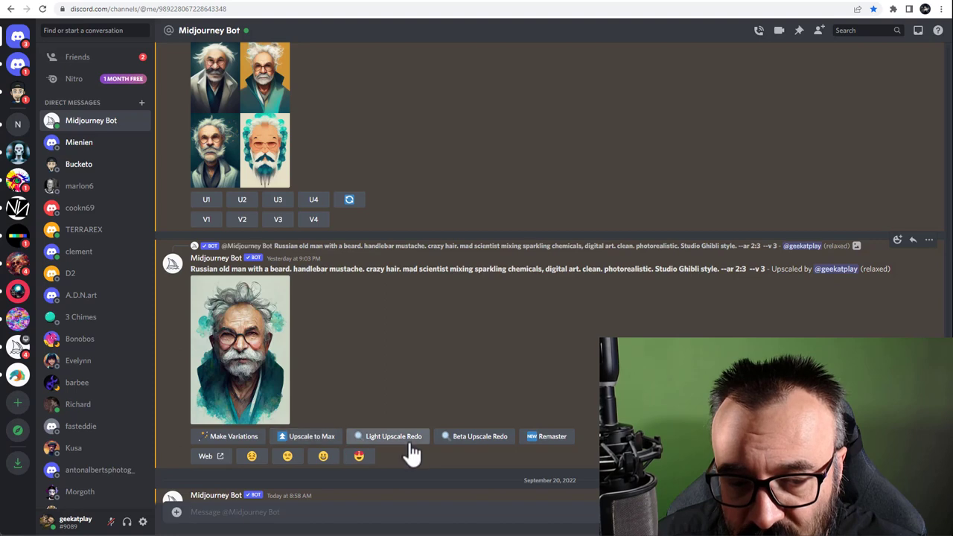
pyautogui.moveTo(547, 436)
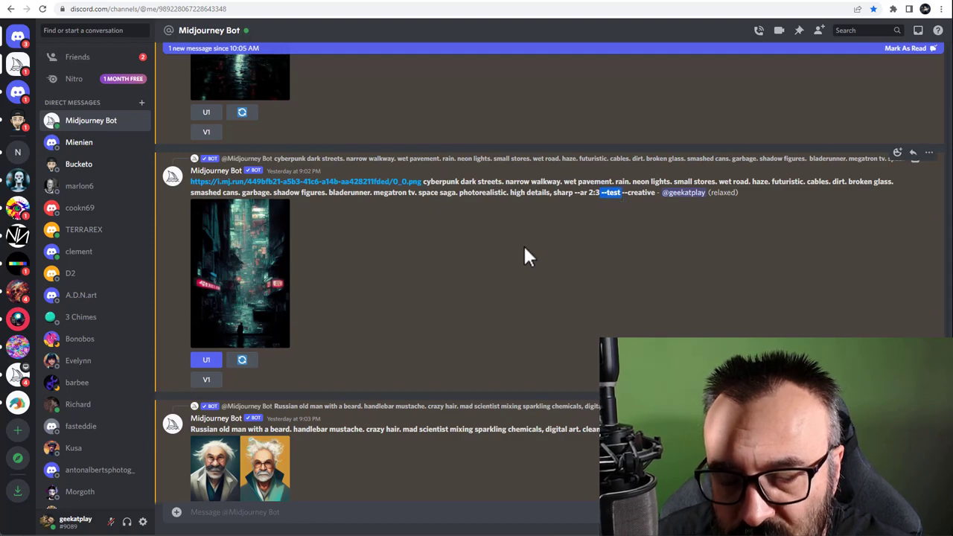
pyautogui.scroll(-3)
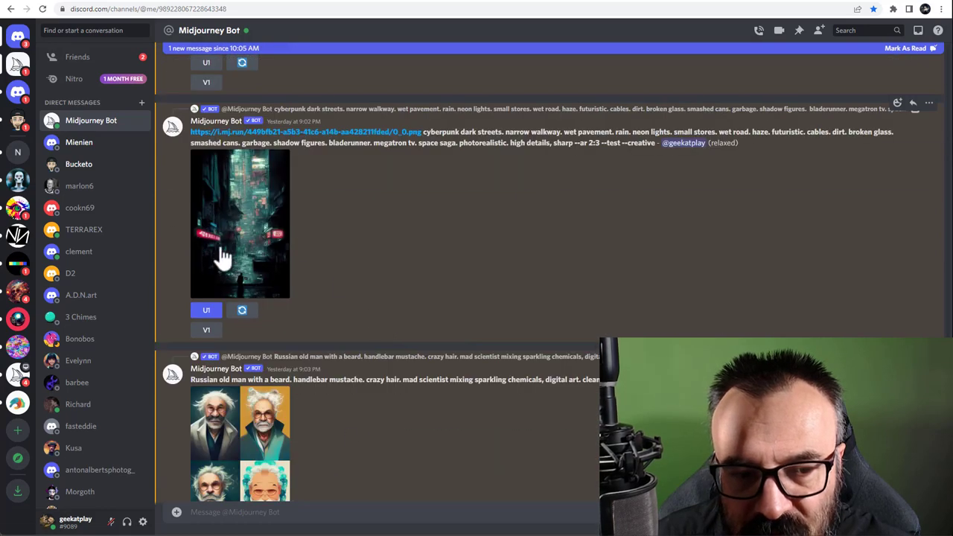
pyautogui.click(240, 224)
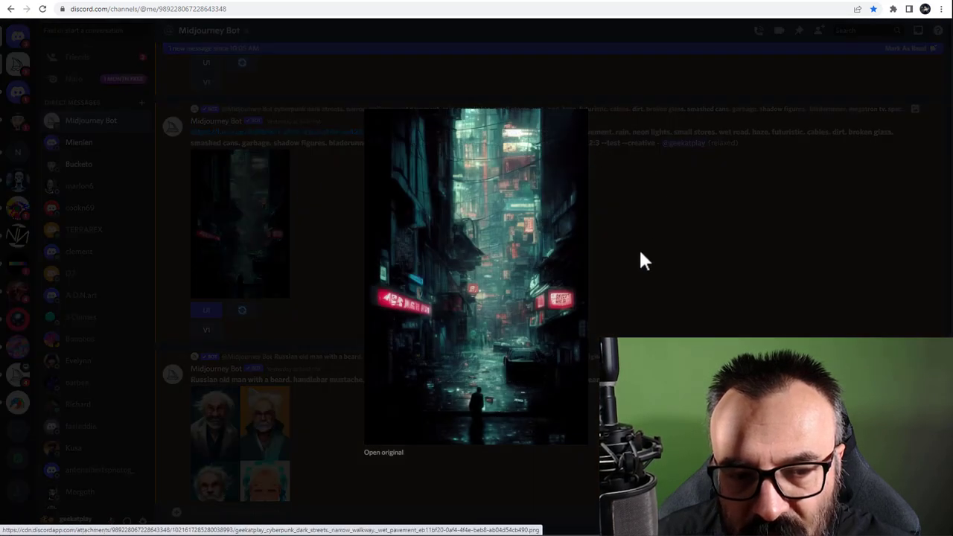
pyautogui.click(383, 451)
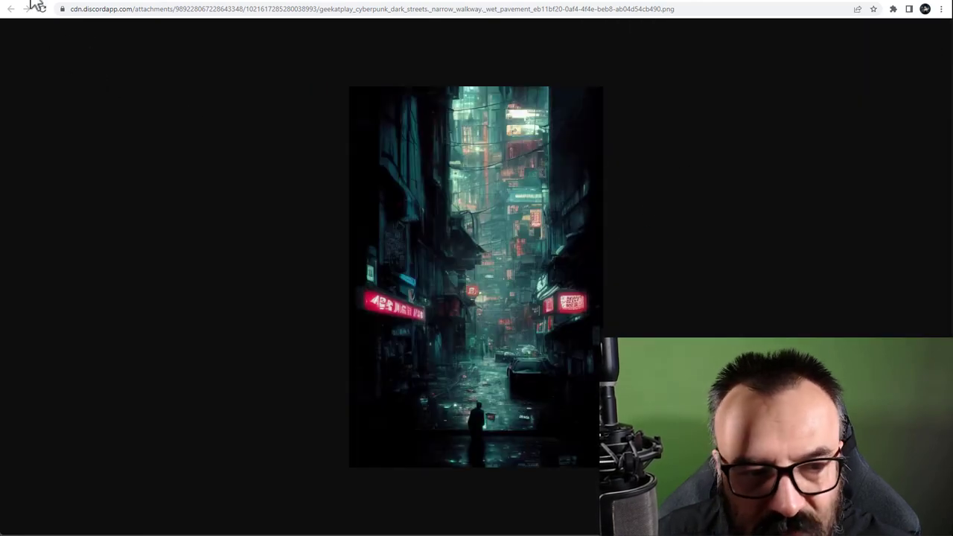
pyautogui.click(11, 8)
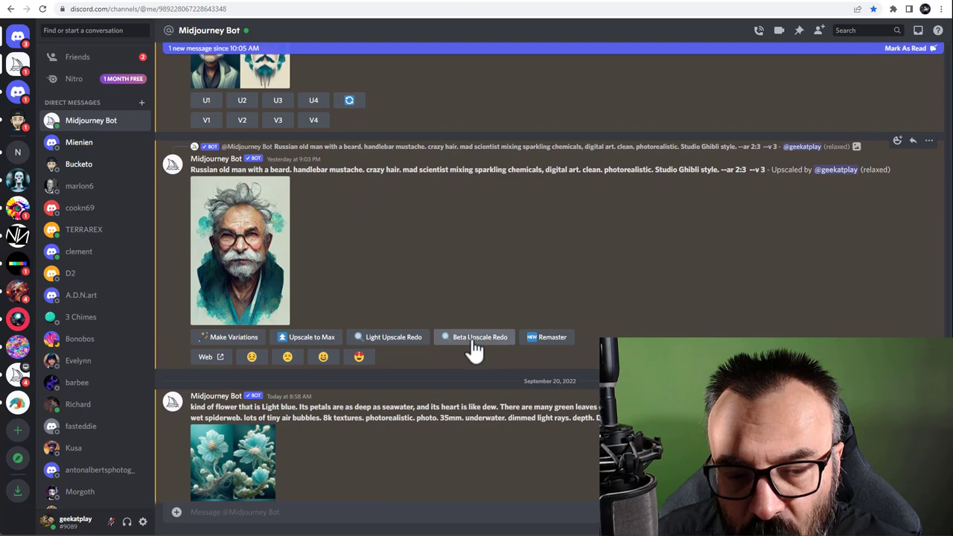
pyautogui.moveTo(311, 342)
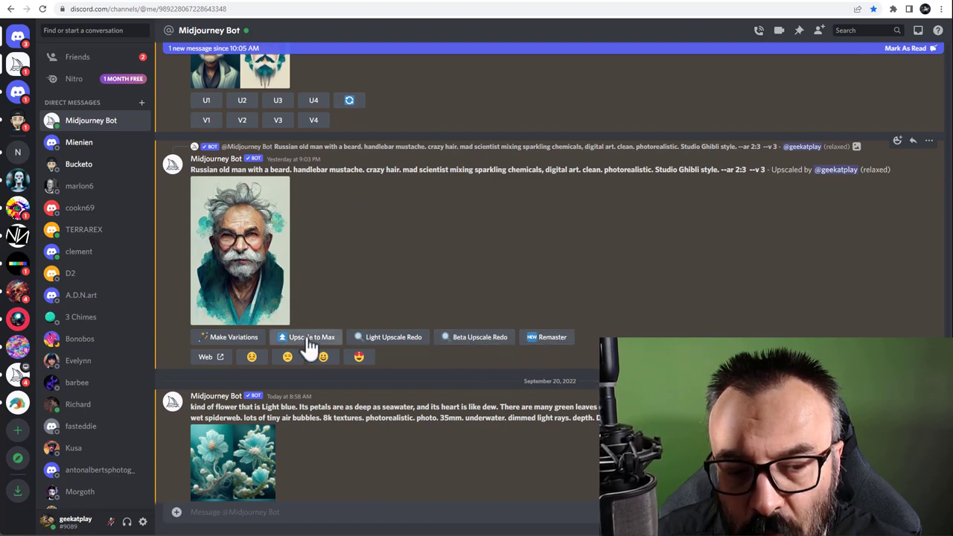
pyautogui.moveTo(294, 179)
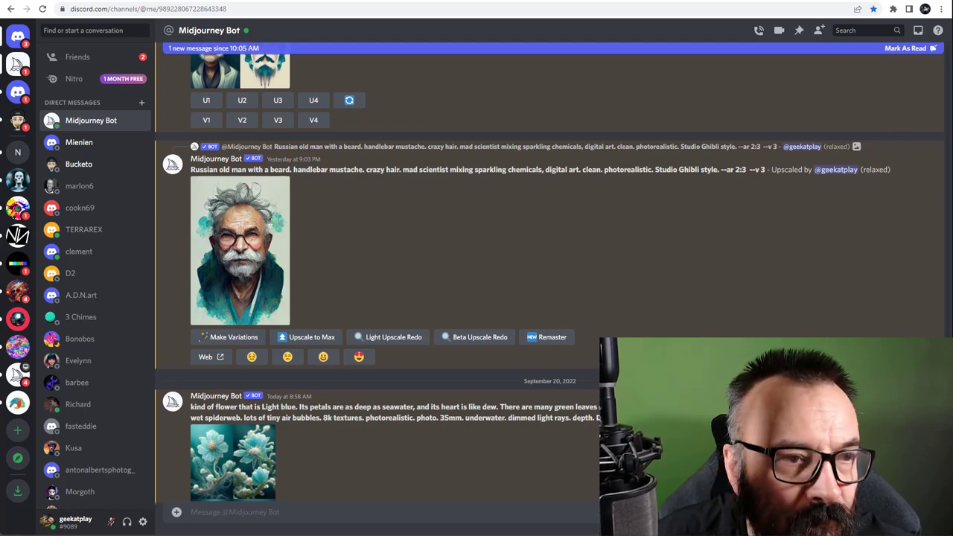
pyautogui.scroll(-3)
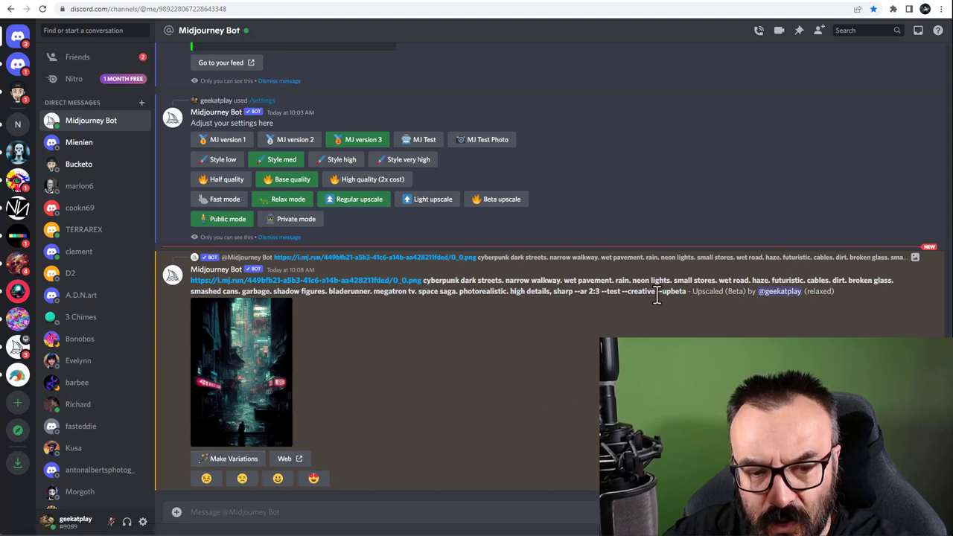
# Step: Select the --upbeta parameters and the word 'creative' in the Discord prompt
pyautogui.moveTo(588, 291); pyautogui.dragTo(687, 291)
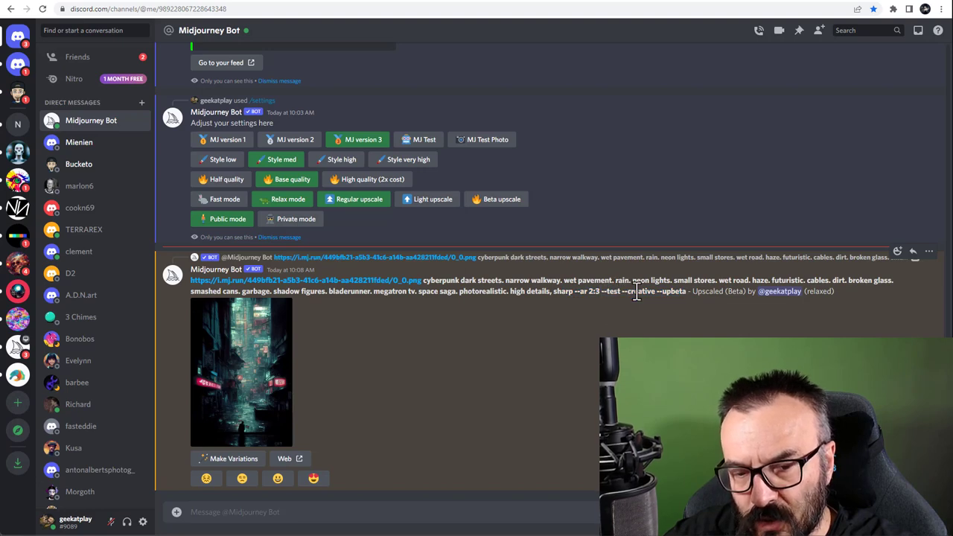
pyautogui.doubleClick(638, 291)
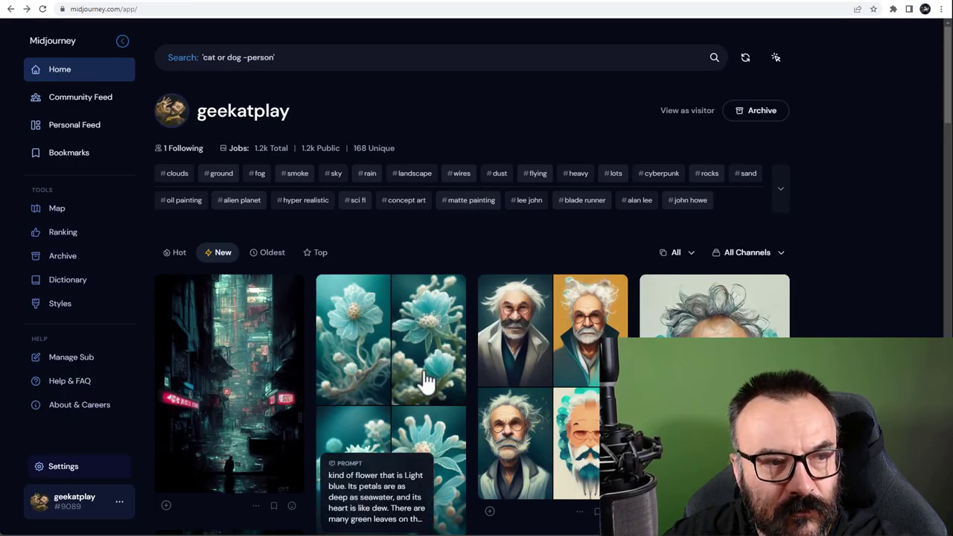
# Step: Open the cyberpunk street image and scroll to its prompt, date and 1664×2432 size
pyautogui.click(230, 382)
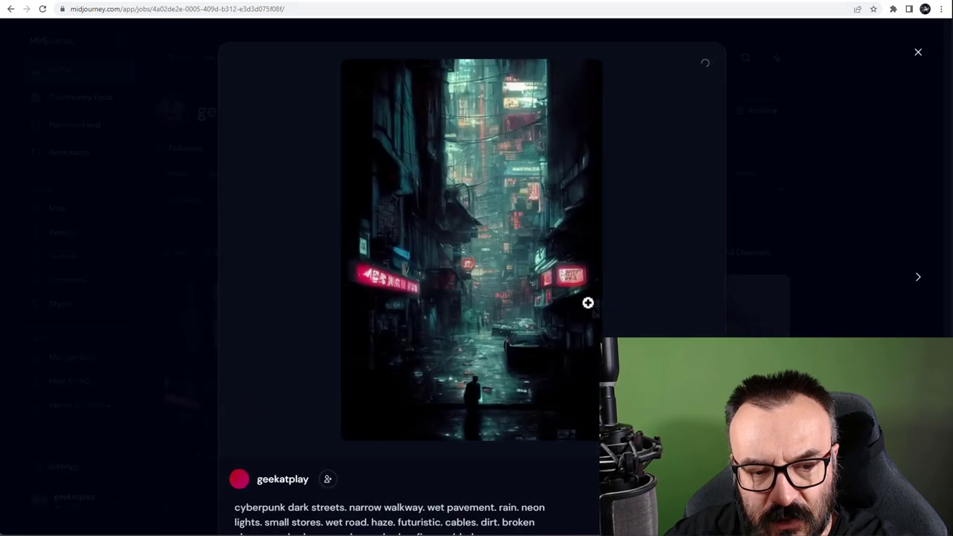
pyautogui.scroll(-3)
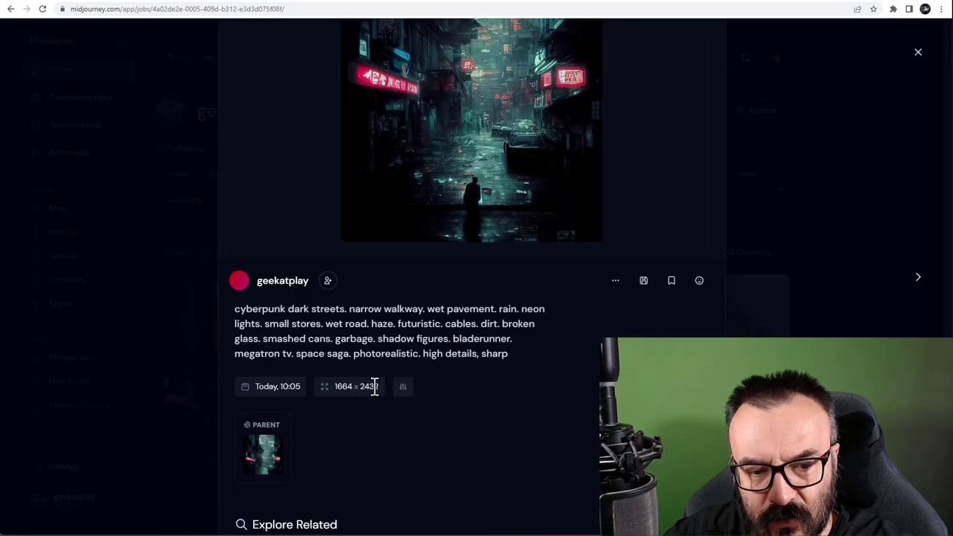
pyautogui.moveTo(376, 421)
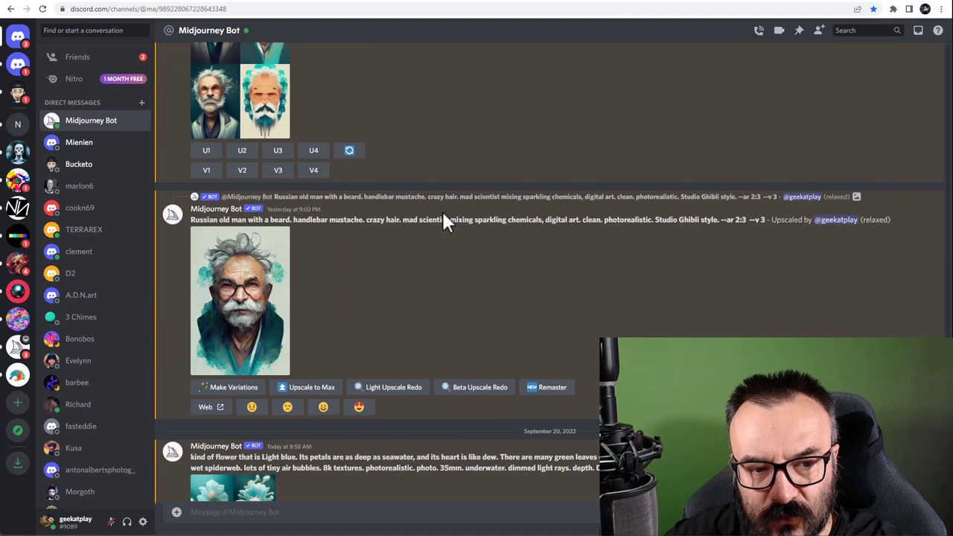
# Step: Request Upscale to Max on the old-man portrait, then open the beta-upscaled cyberpunk original
pyautogui.click(306, 387)
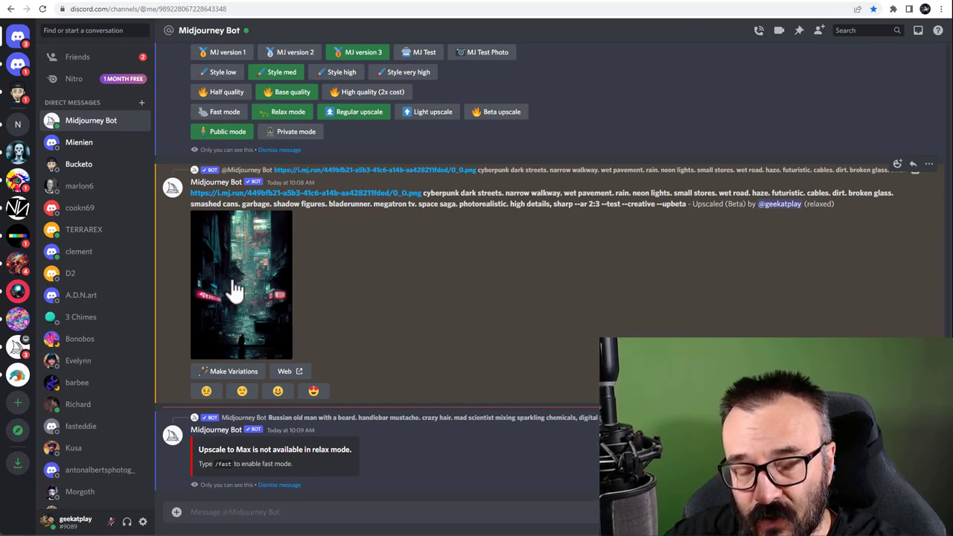
pyautogui.click(241, 284)
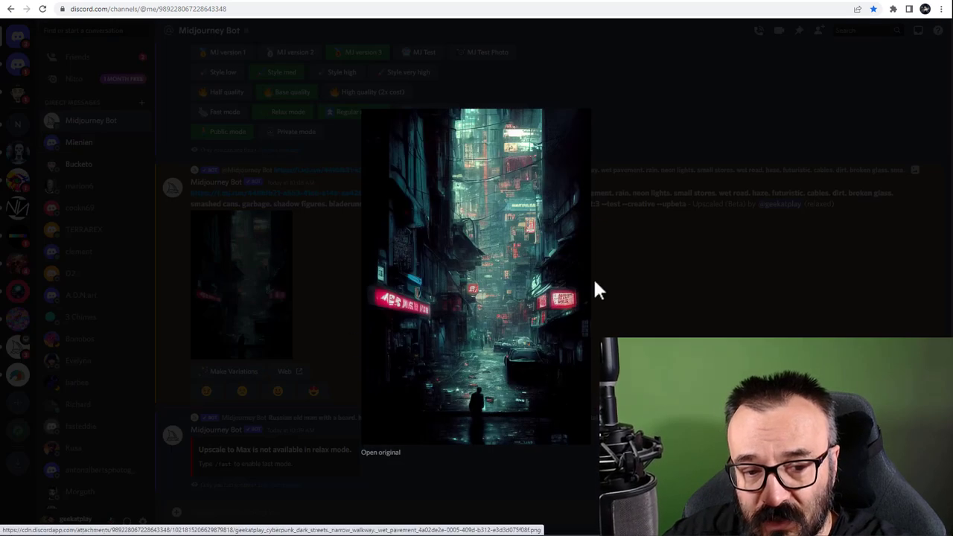
pyautogui.moveTo(696, 302)
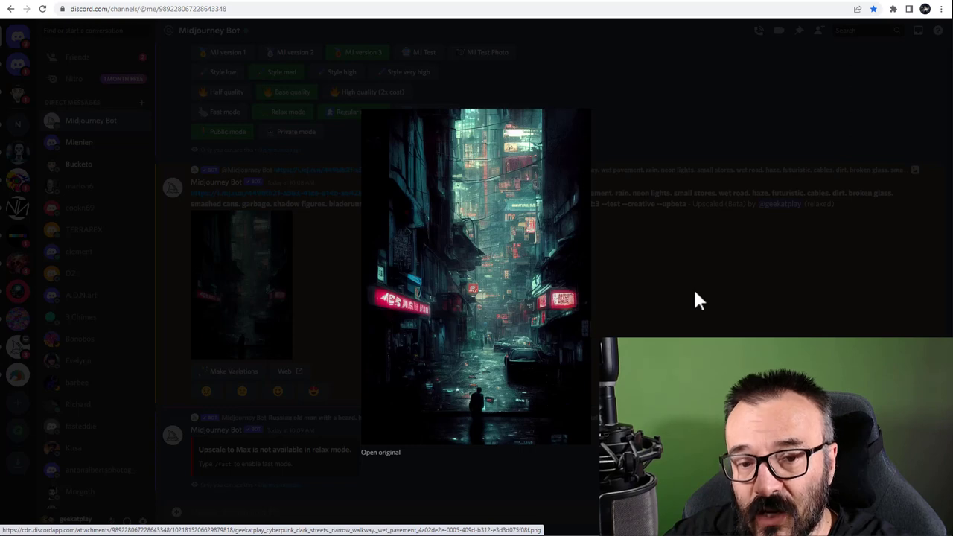
pyautogui.moveTo(381, 452)
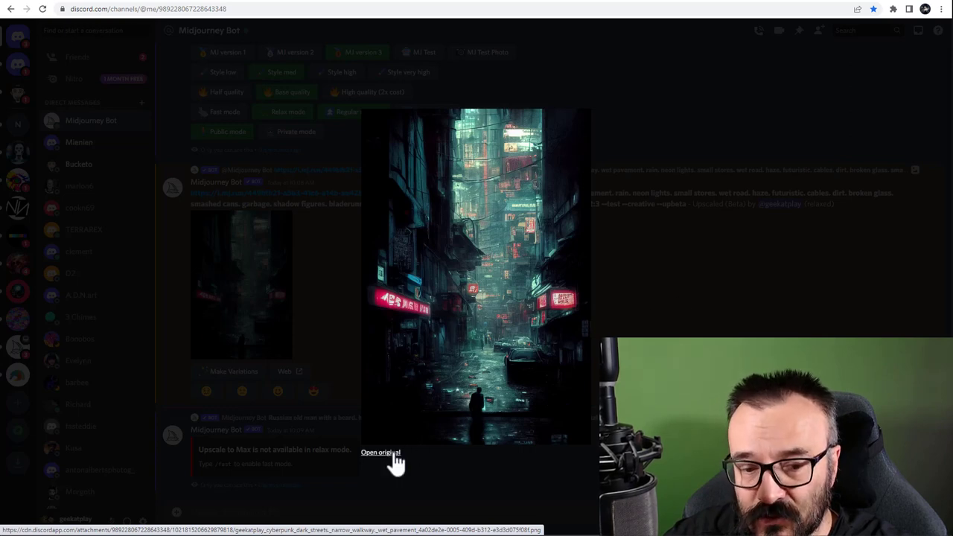
pyautogui.click(380, 452)
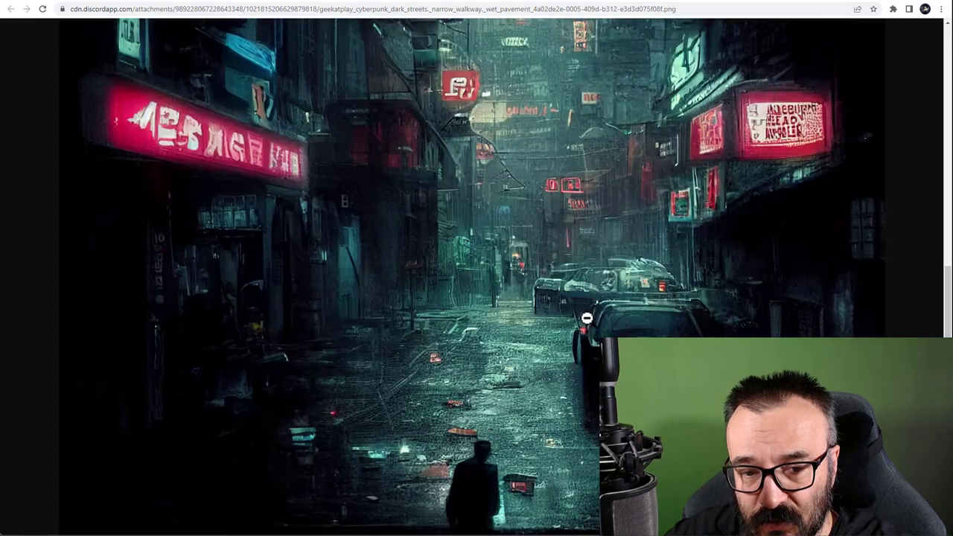
pyautogui.scroll(-3)
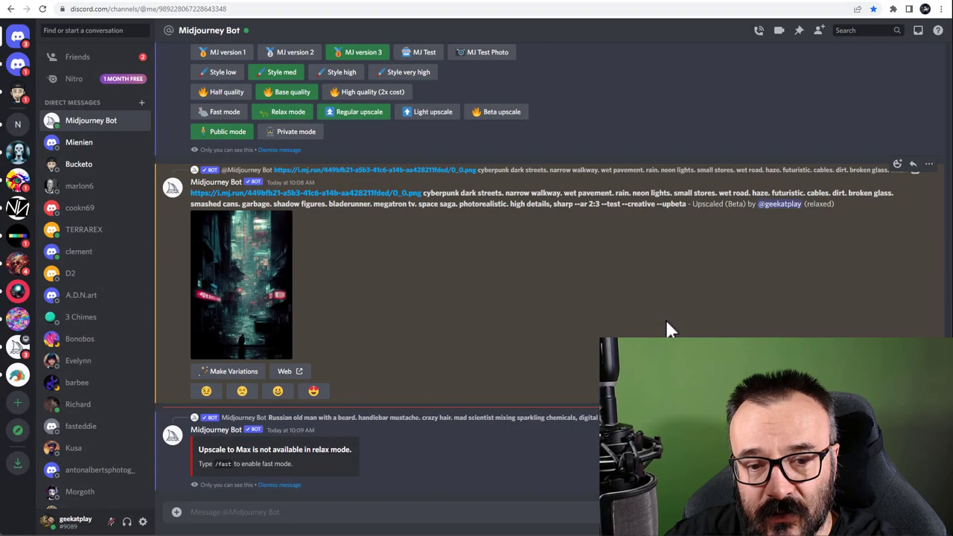
pyautogui.moveTo(434, 301)
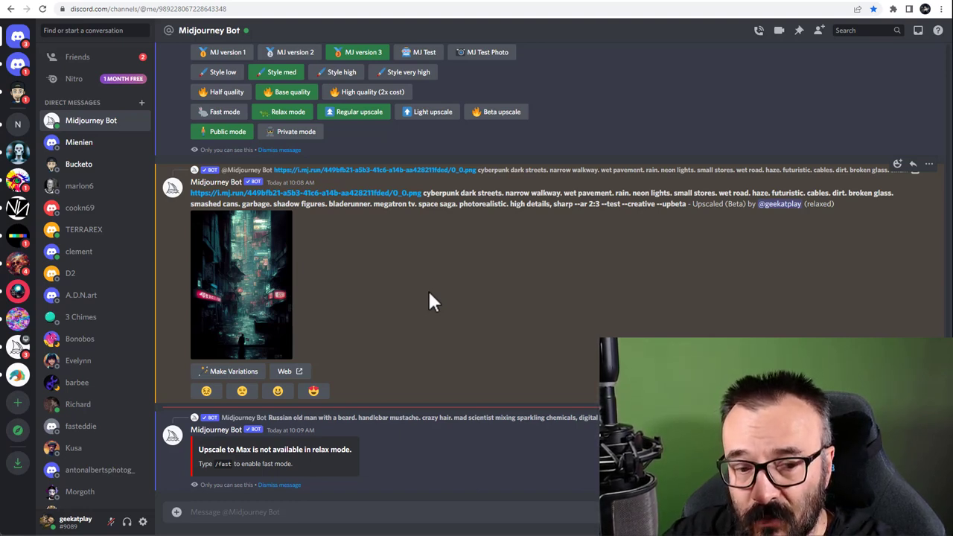
pyautogui.moveTo(558, 306)
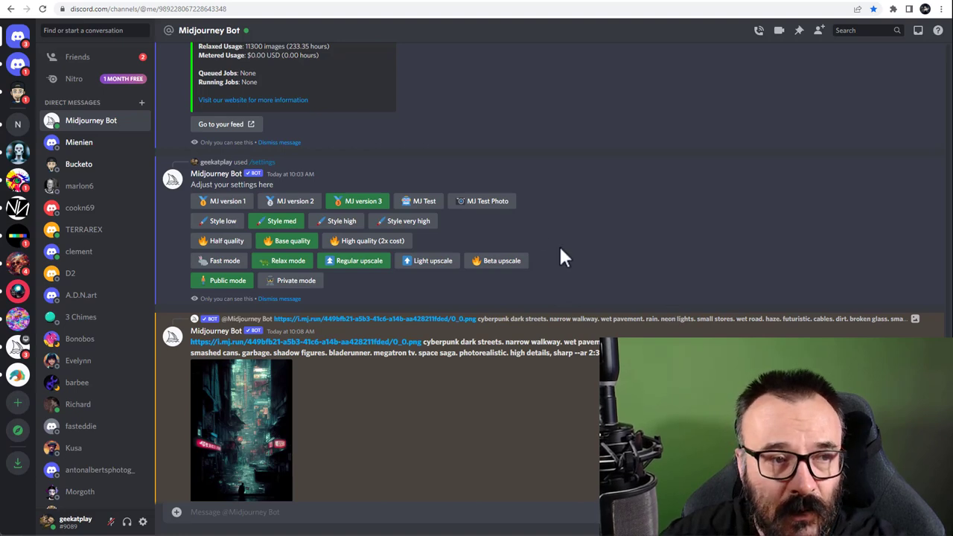
pyautogui.moveTo(665, 231)
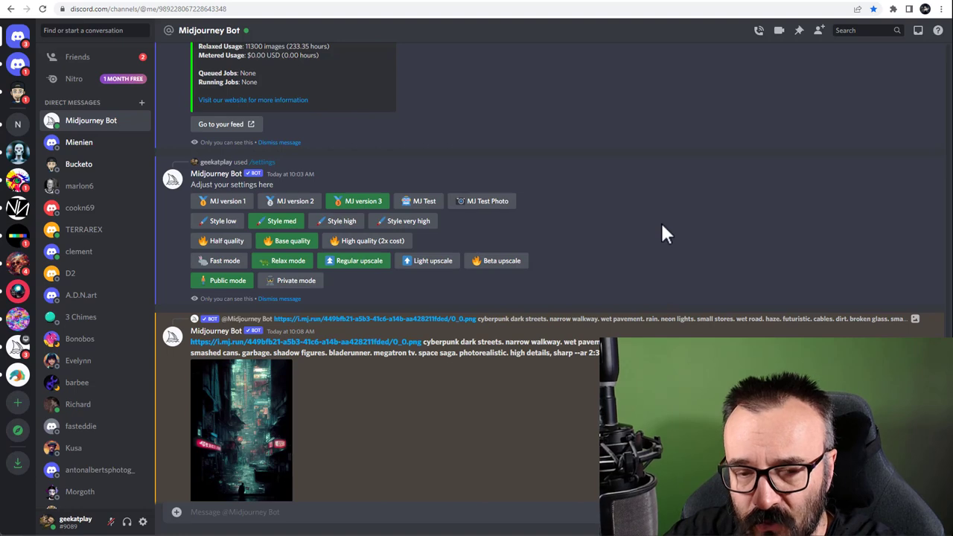
pyautogui.moveTo(404, 214)
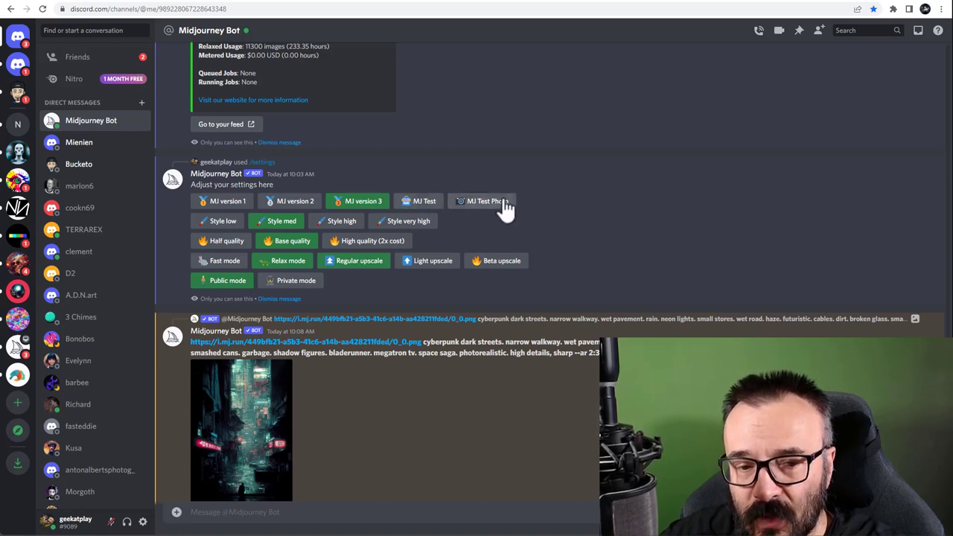
pyautogui.moveTo(556, 205)
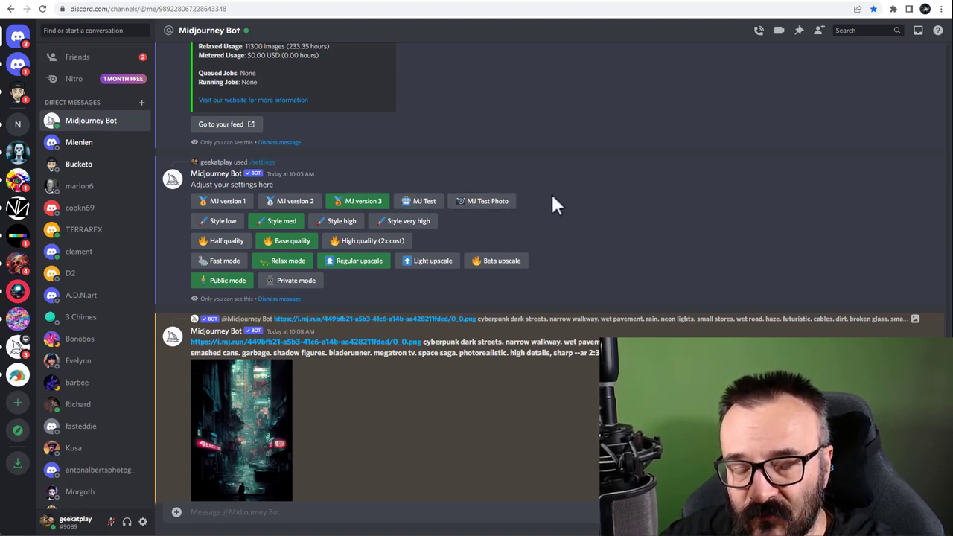
pyautogui.moveTo(324, 89)
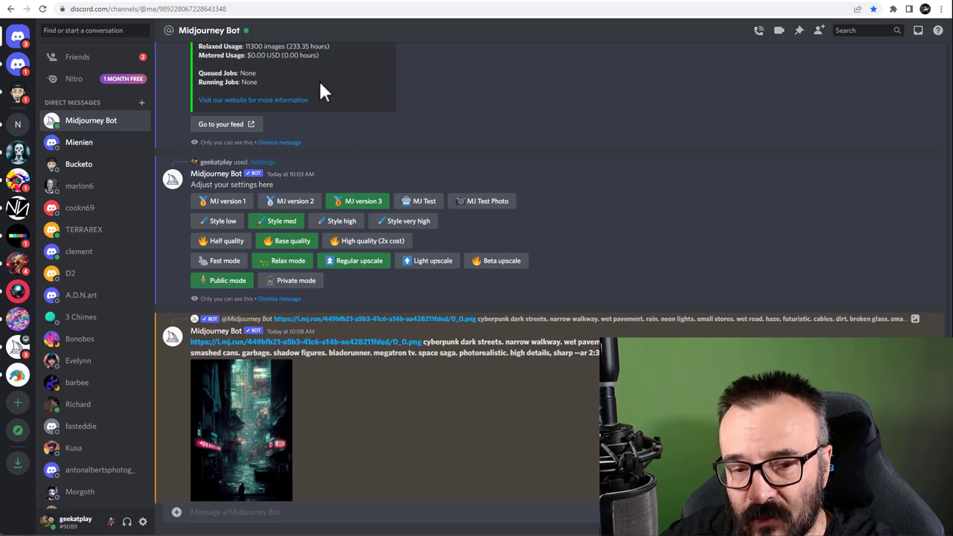
# Step: Follow 'Go to your feed' to the geekatplay gallery on midjourney.com
pyautogui.click(241, 430)
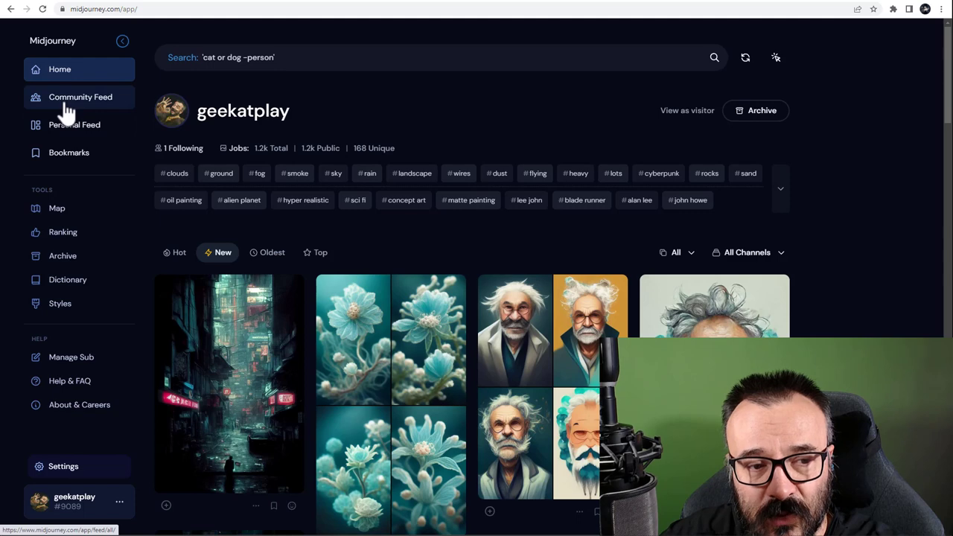
# Step: Open the Hot Community Feed and scroll through the images shared by other users
pyautogui.click(80, 97)
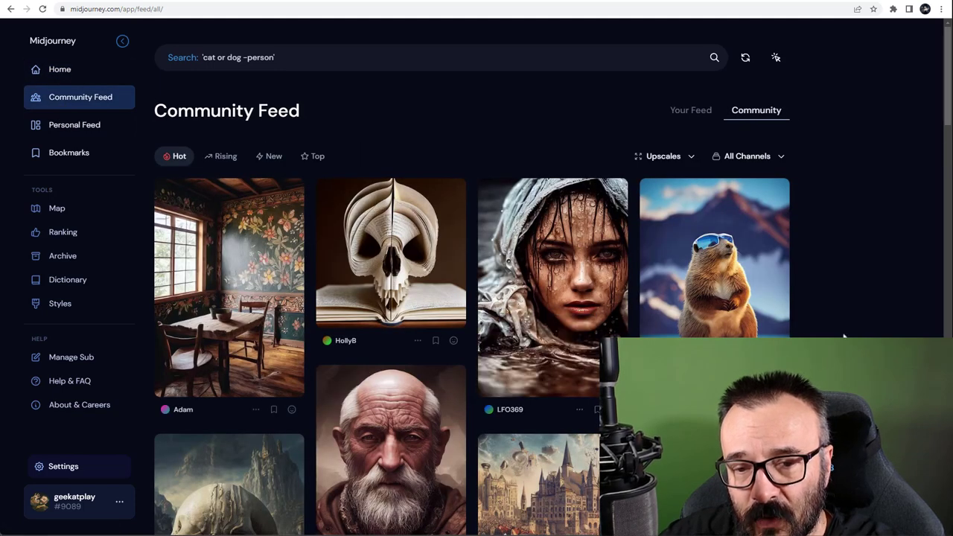
pyautogui.moveTo(526, 281)
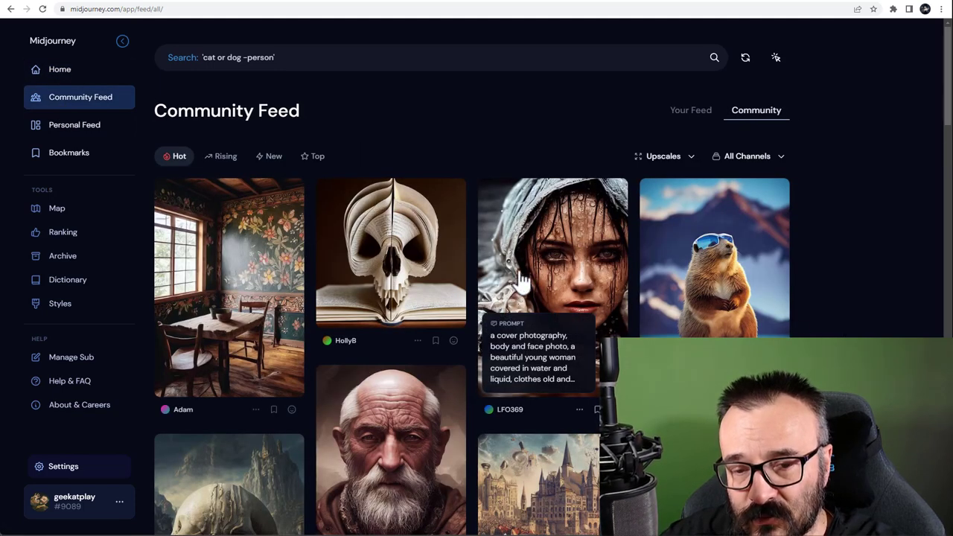
pyautogui.scroll(-3)
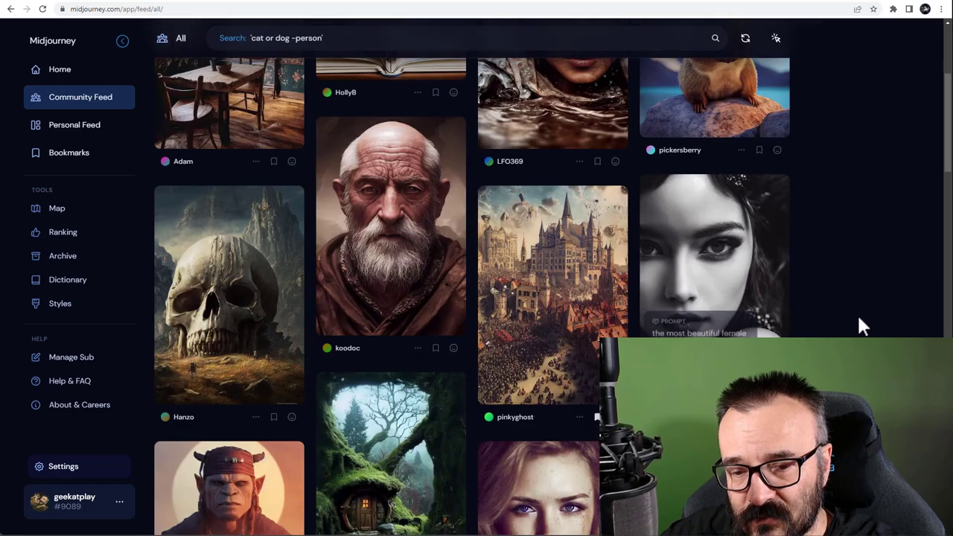
pyautogui.scroll(-3)
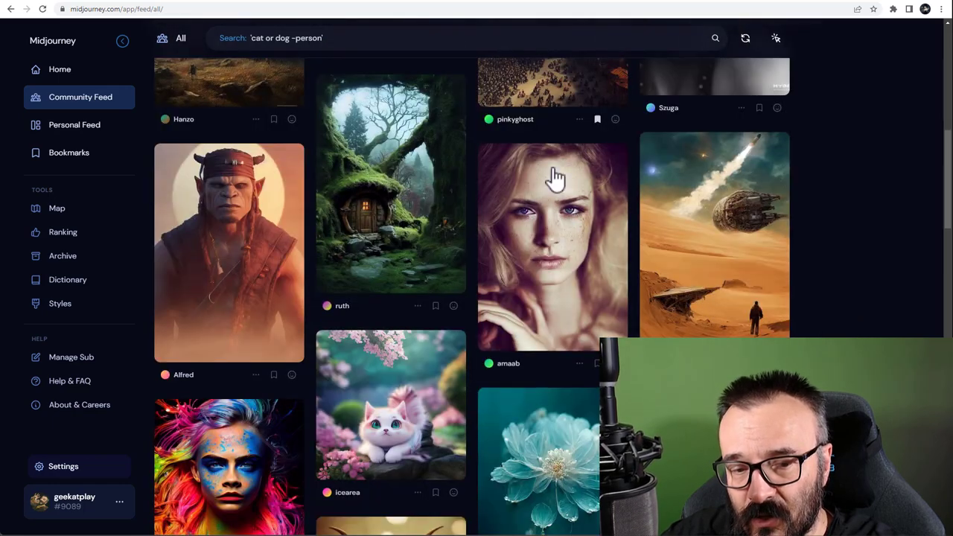
pyautogui.moveTo(876, 309)
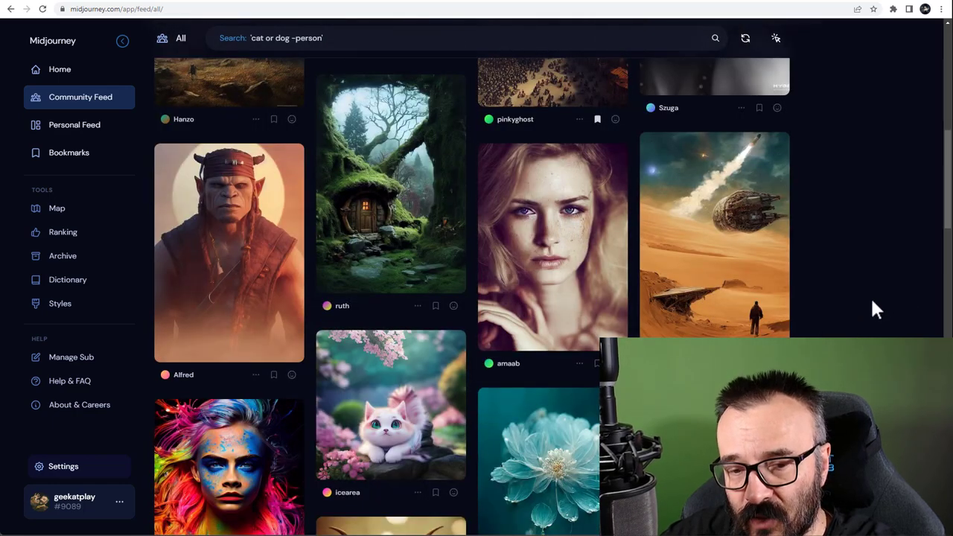
pyautogui.scroll(-3)
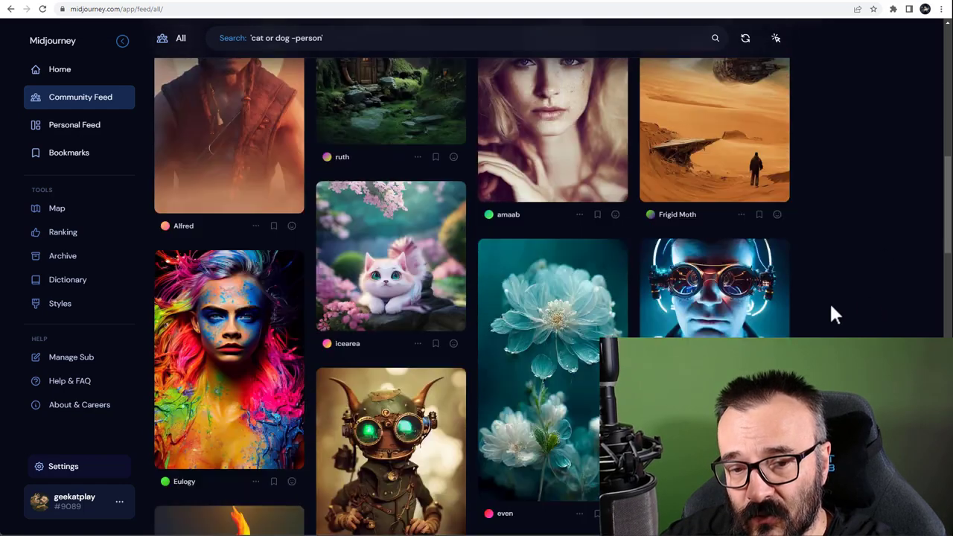
pyautogui.scroll(-3)
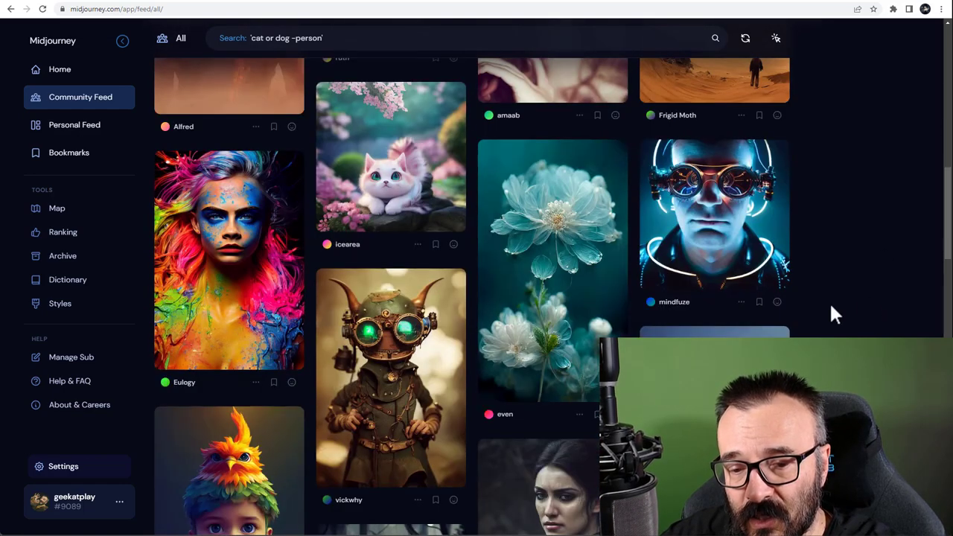
pyautogui.scroll(-3)
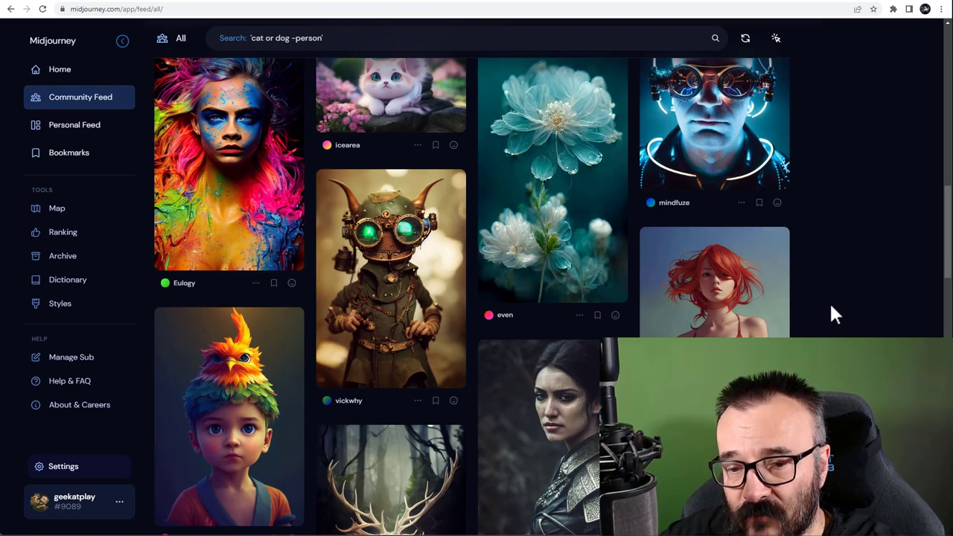
pyautogui.scroll(-3)
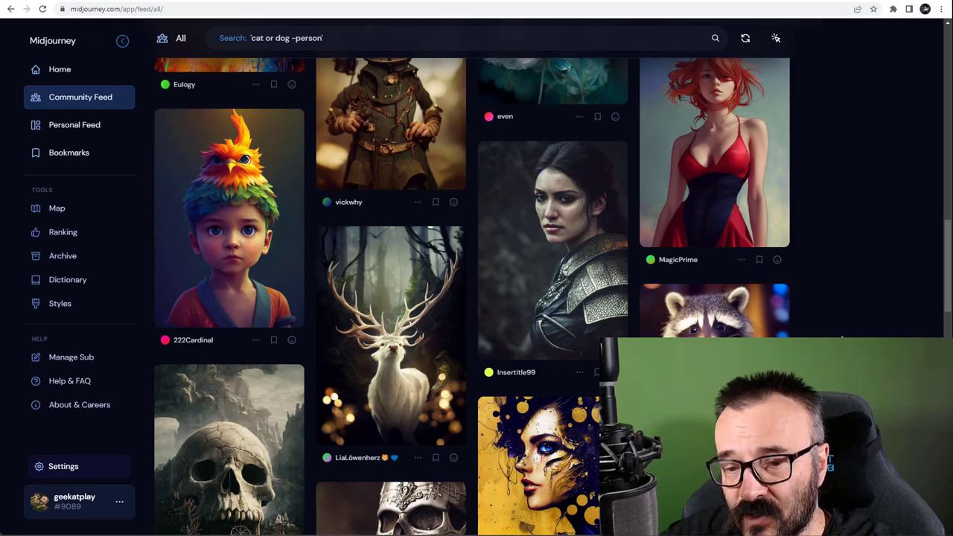
pyautogui.scroll(-3)
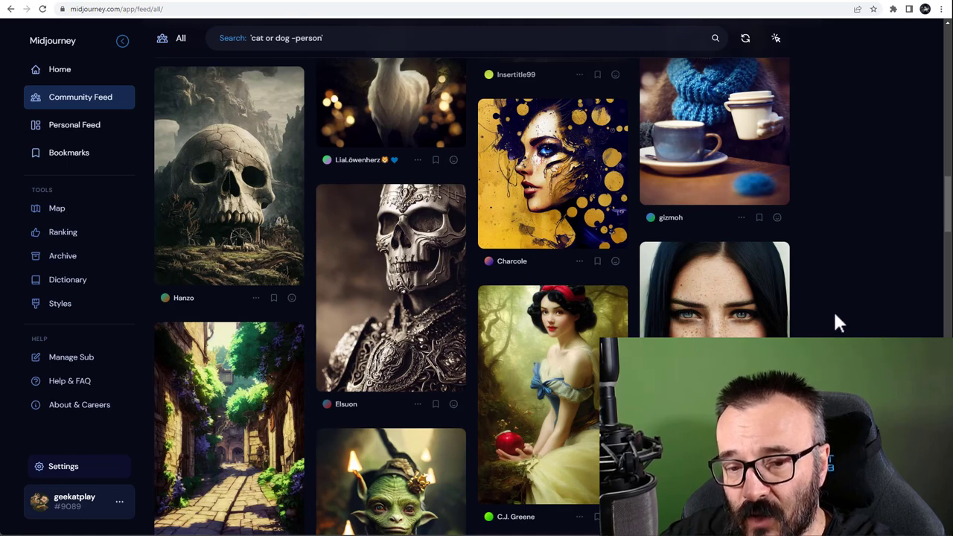
pyautogui.scroll(-3)
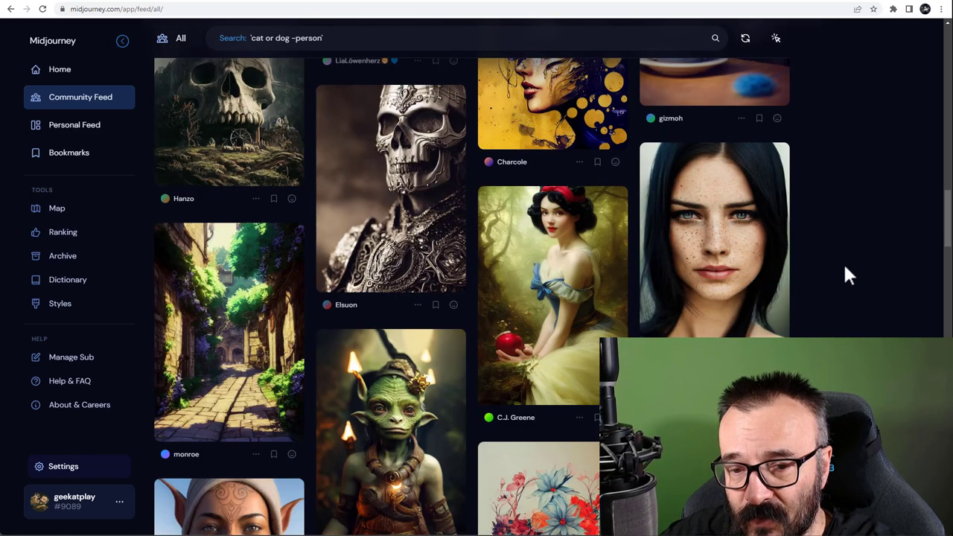
pyautogui.scroll(-3)
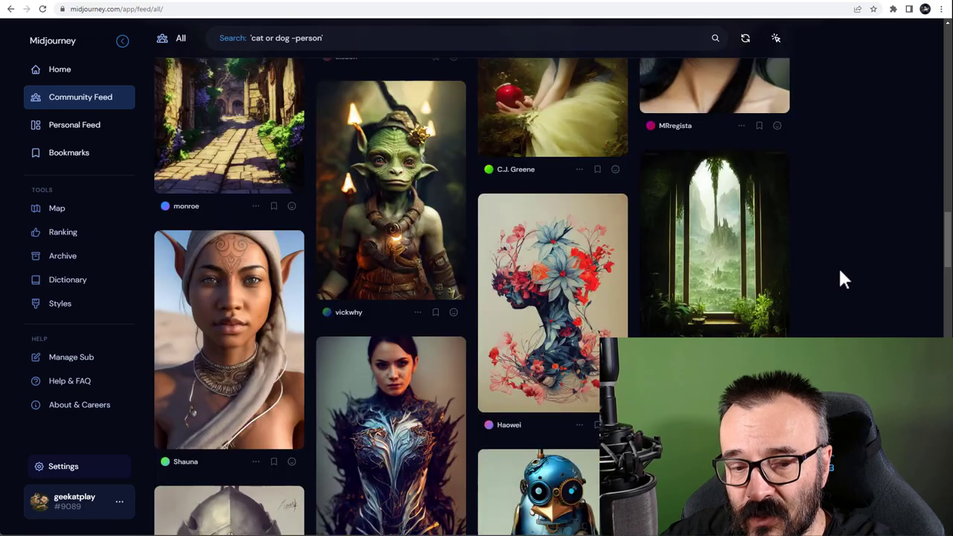
pyautogui.scroll(-3)
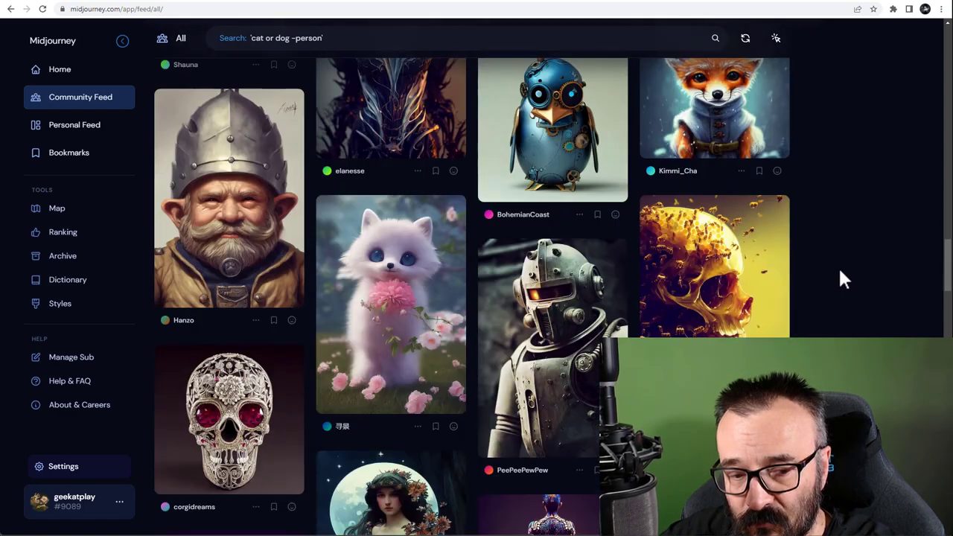
pyautogui.scroll(-3)
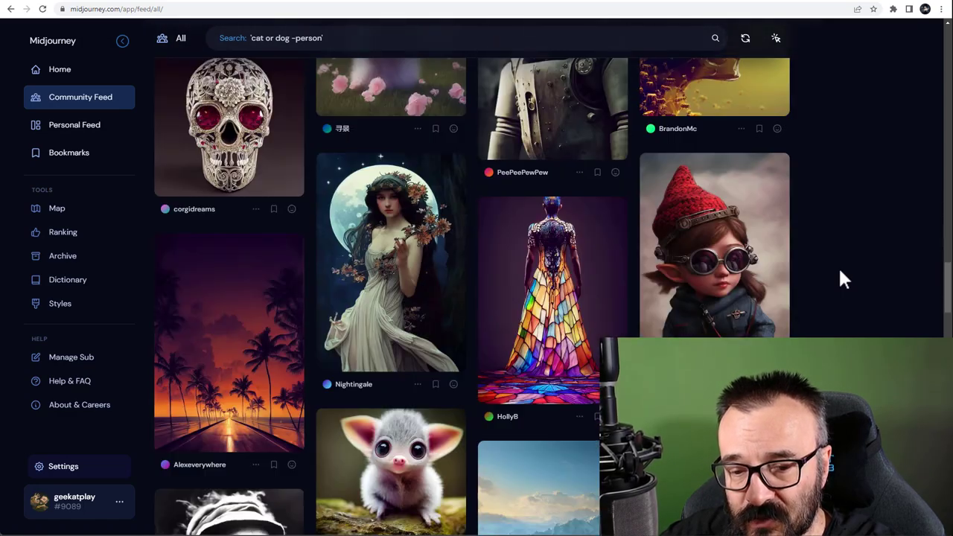
pyautogui.scroll(-3)
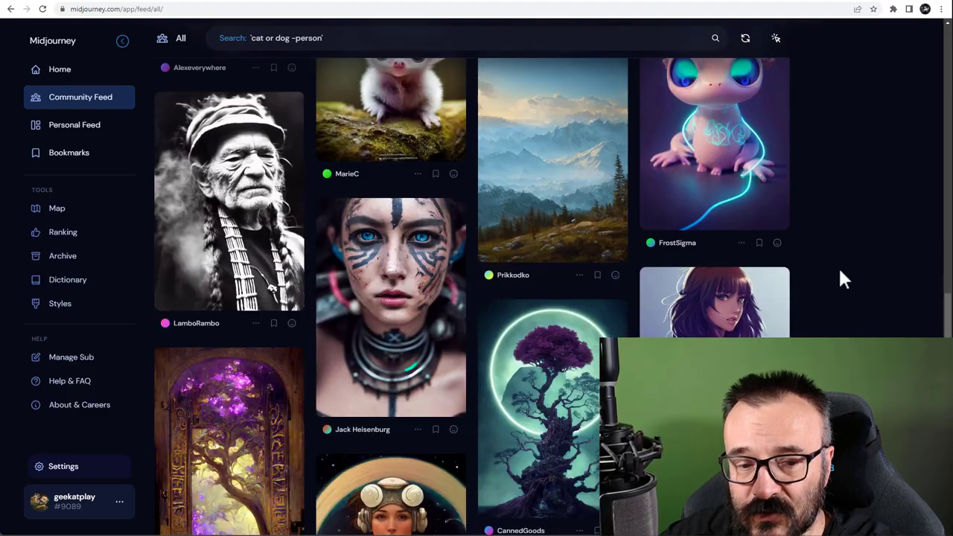
pyautogui.scroll(-3)
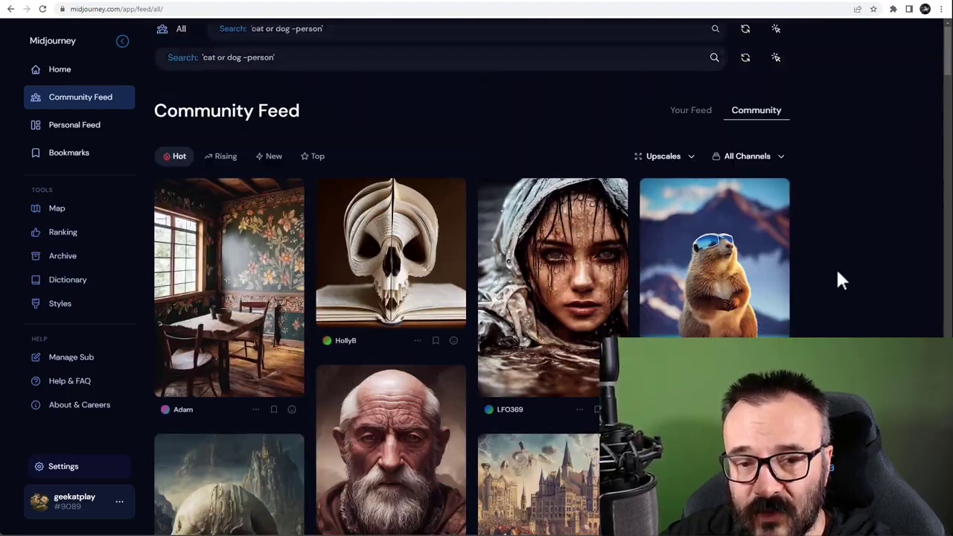
pyautogui.scroll(-3)
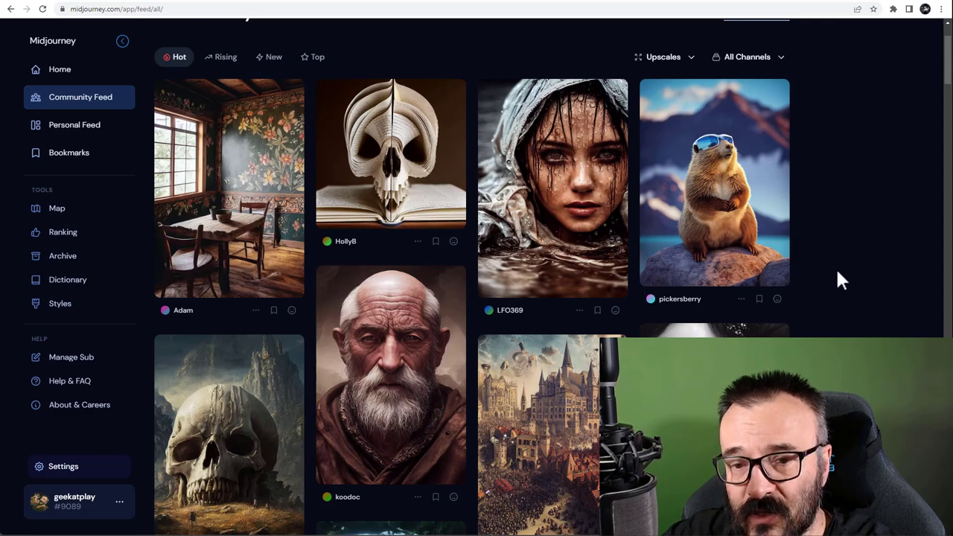
pyautogui.moveTo(826, 269)
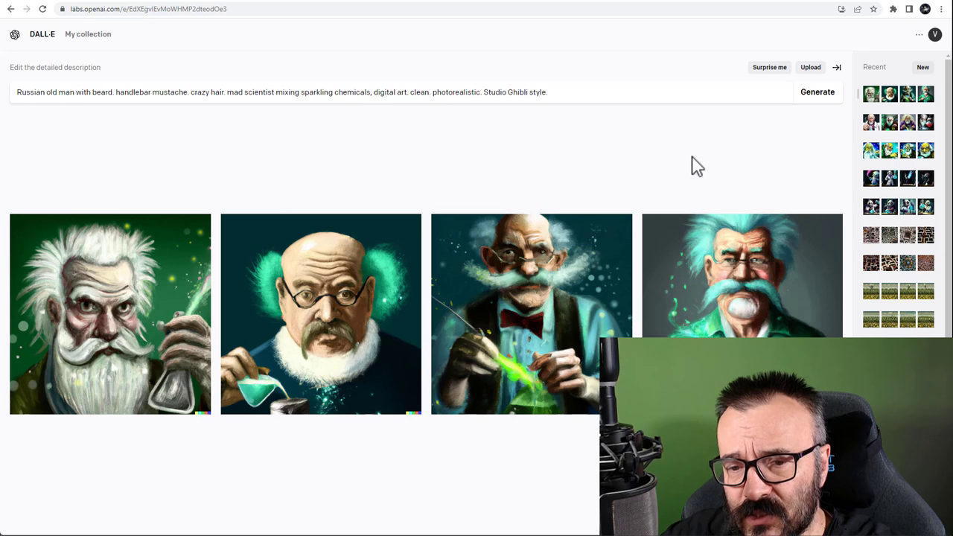
# Step: Show DALL·E's four 'Russian old man with beard' mad-scientist results for comparison
pyautogui.moveTo(226, 92); pyautogui.dragTo(547, 92)
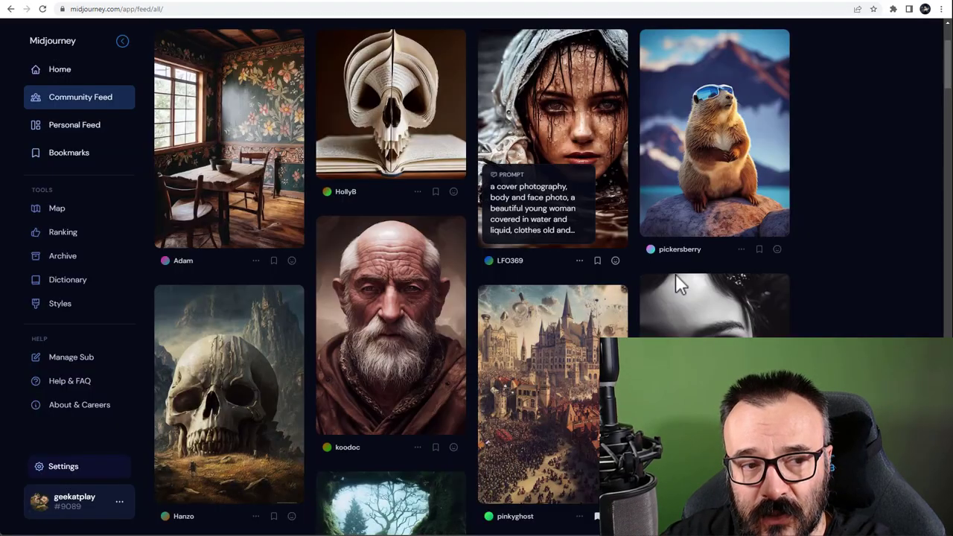
pyautogui.moveTo(681, 285)
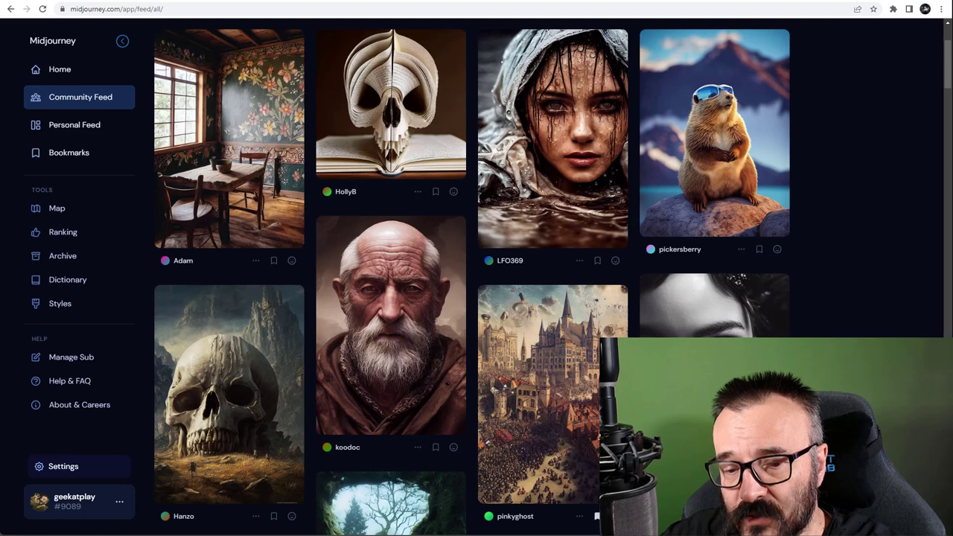
pyautogui.moveTo(899, 326)
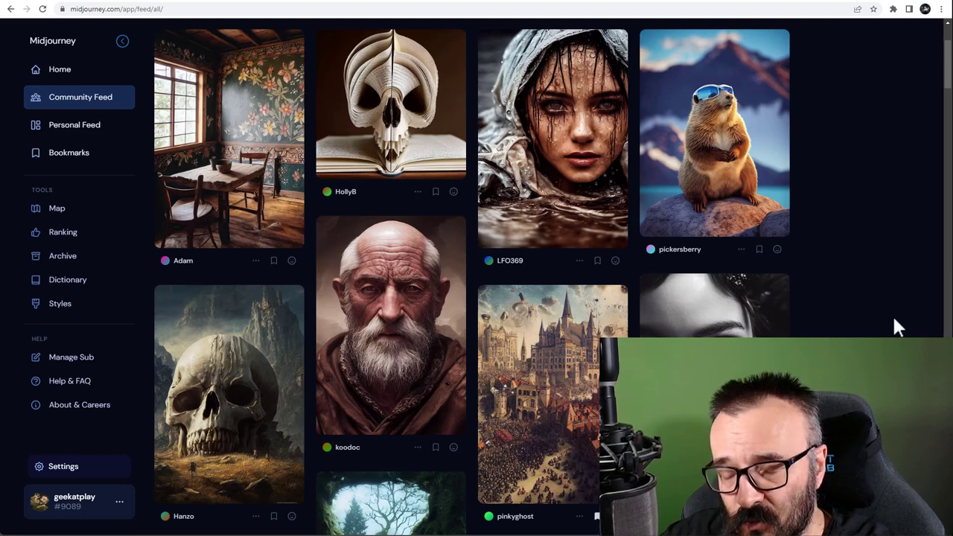
pyautogui.moveTo(885, 305)
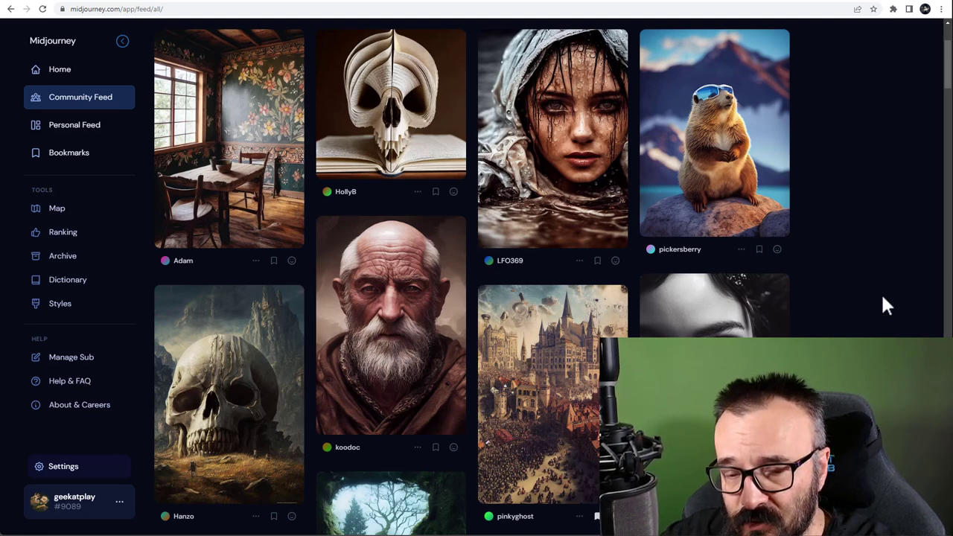